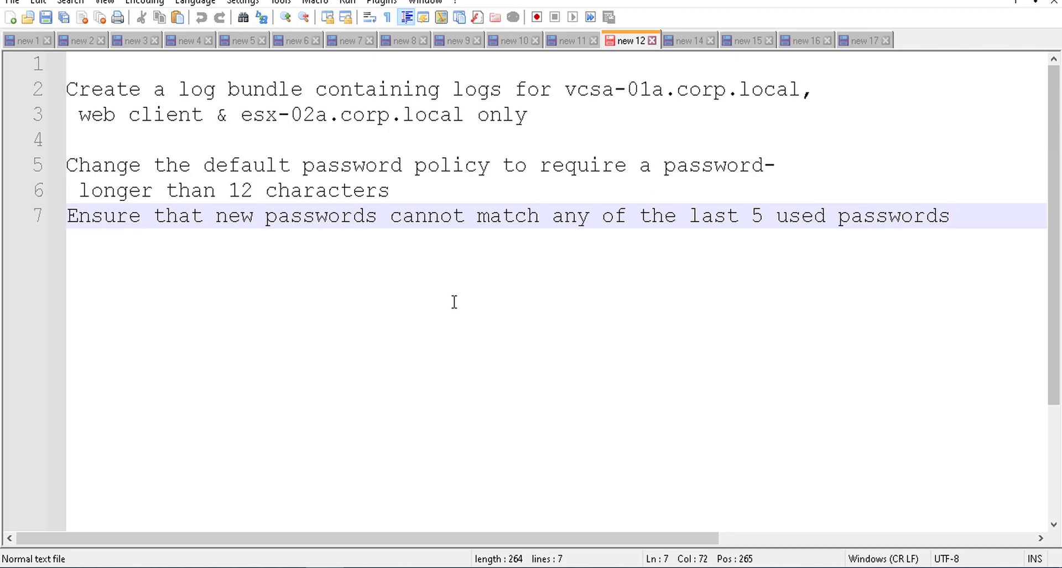
Review the three task notes (log bundle, 12-char minimum, last-5 reuse block) in the Notepad++ tab
{"action": "left_click", "coordinate": [948, 215]}
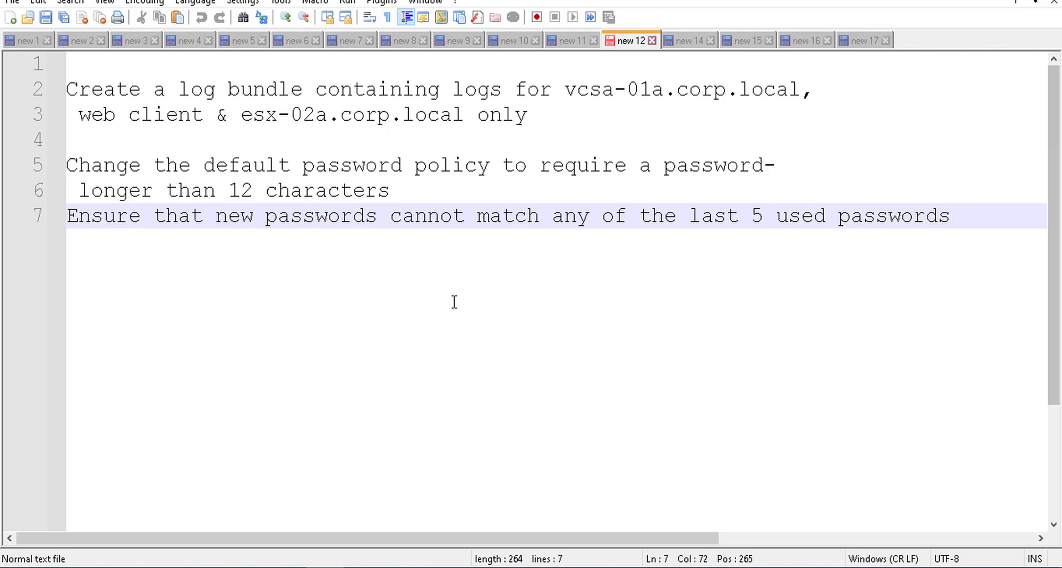
{"action": "left_click", "coordinate": [951, 215]}
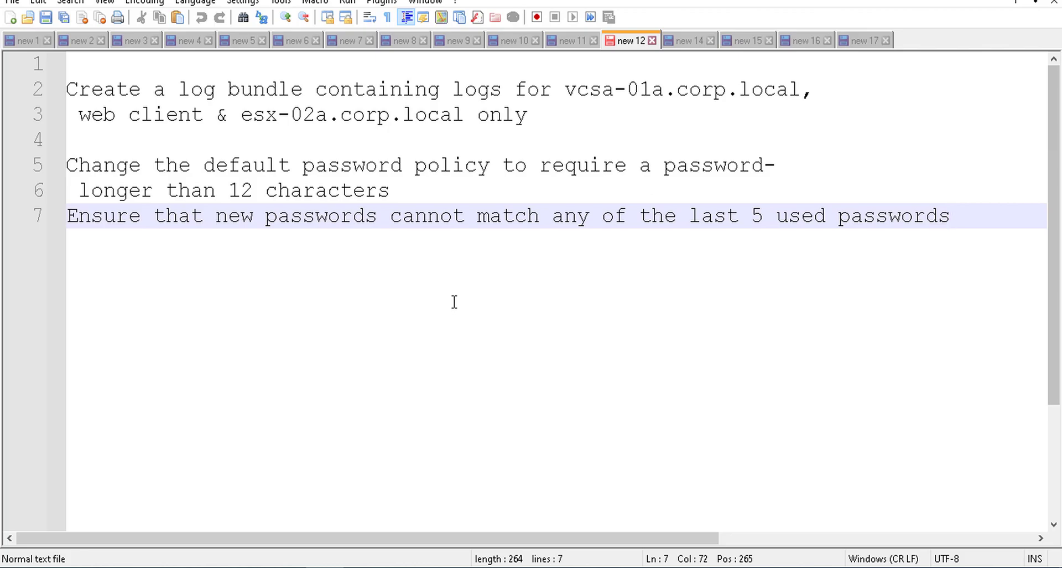
{"action": "left_click", "coordinate": [951, 215]}
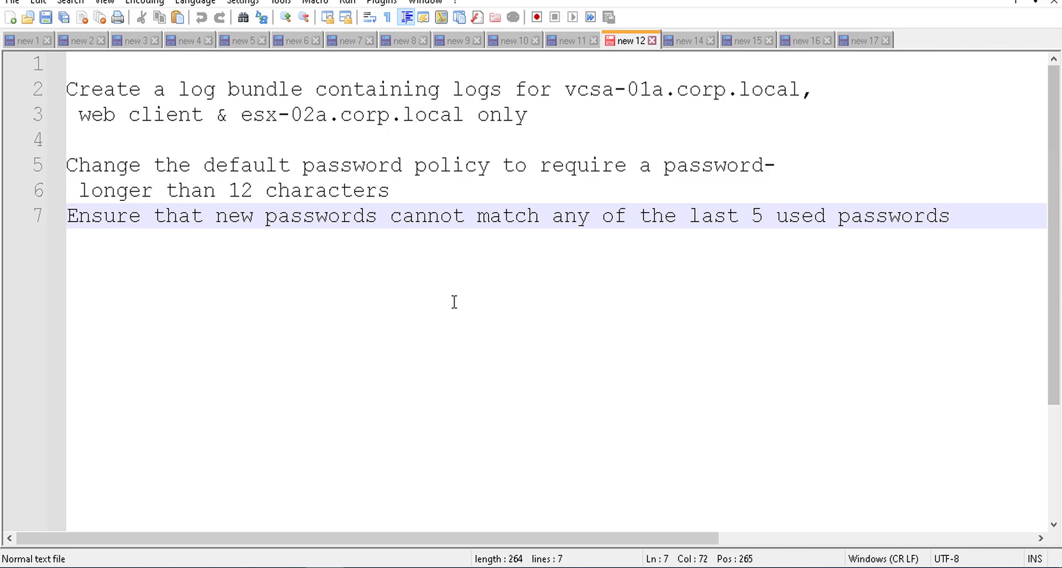
{"action": "left_click", "coordinate": [951, 215]}
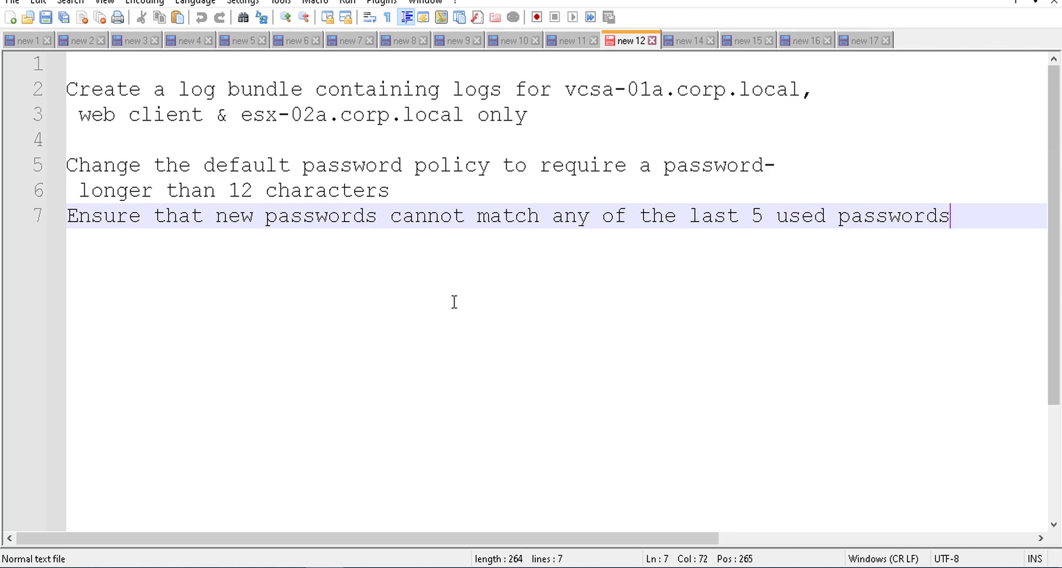
{"action": "mouse_move", "coordinate": [245, 429]}
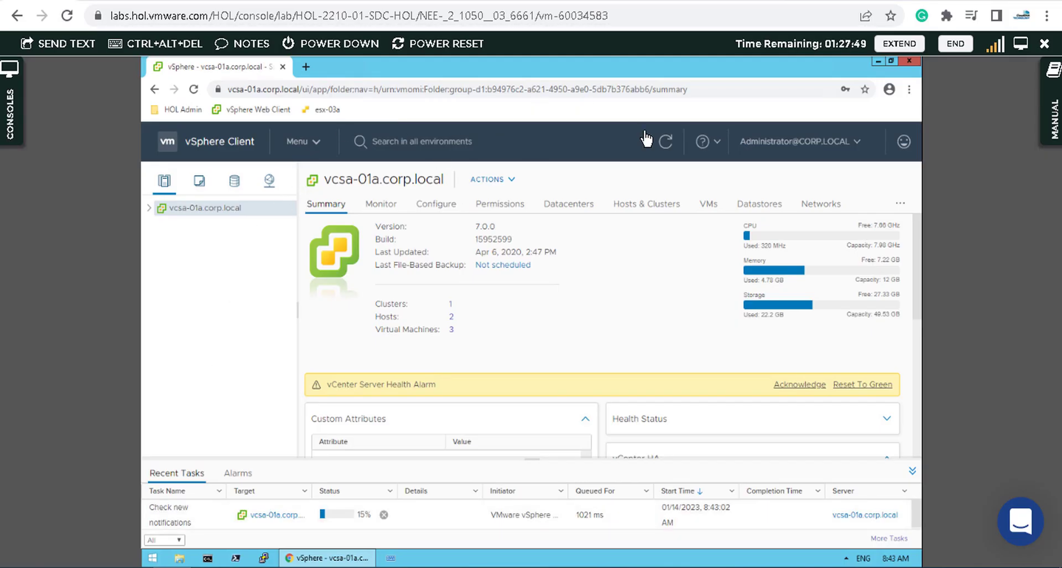
Full-screen the console and expand vcsa-01a.corp.local and RegionA01 to show hosts esx-01a, esx-02a and the VMs
{"action": "key", "text": "F11"}
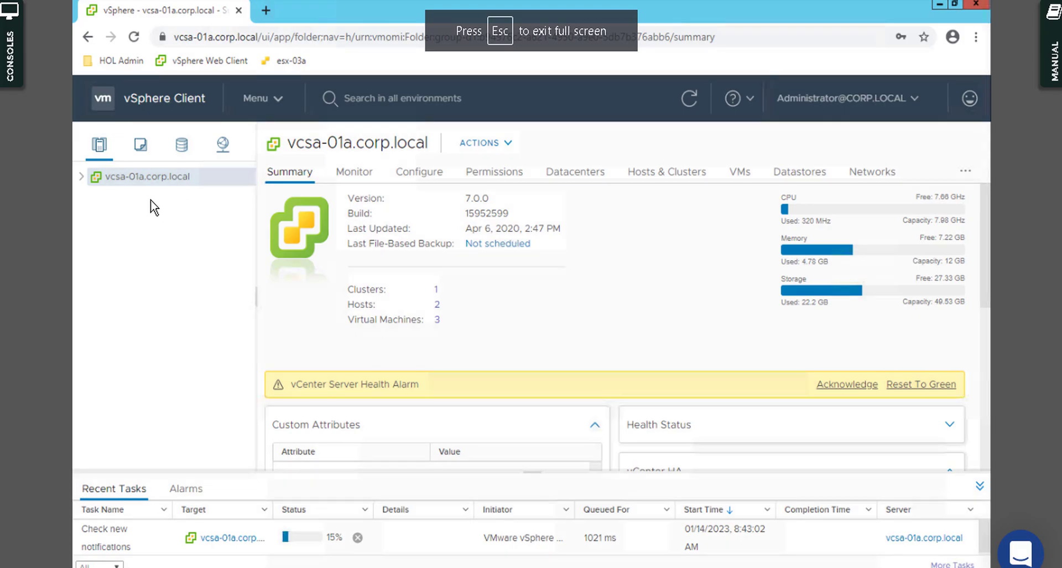
{"action": "mouse_move", "coordinate": [105, 245]}
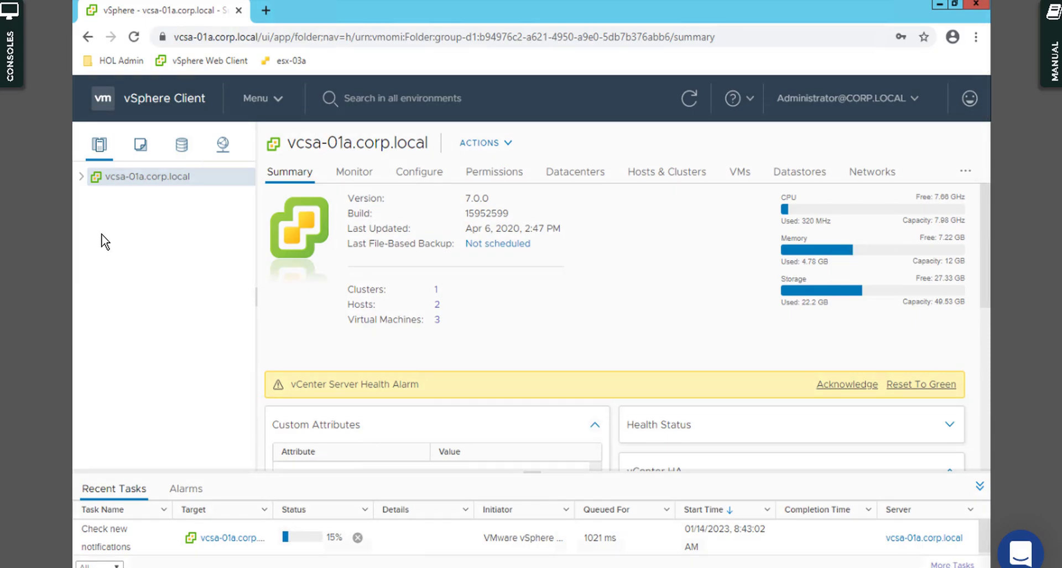
{"action": "mouse_move", "coordinate": [122, 237]}
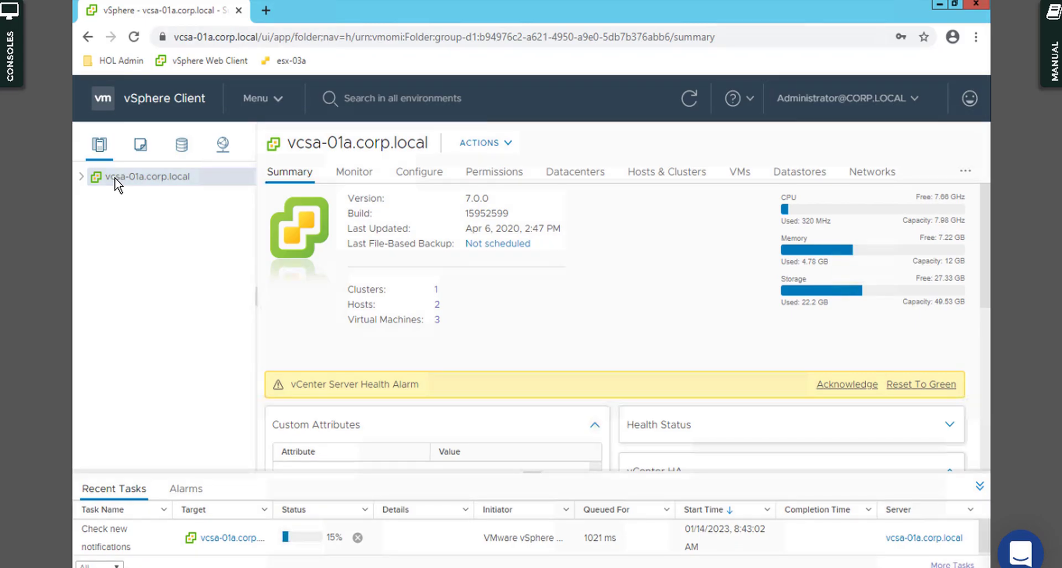
{"action": "left_click", "coordinate": [81, 176]}
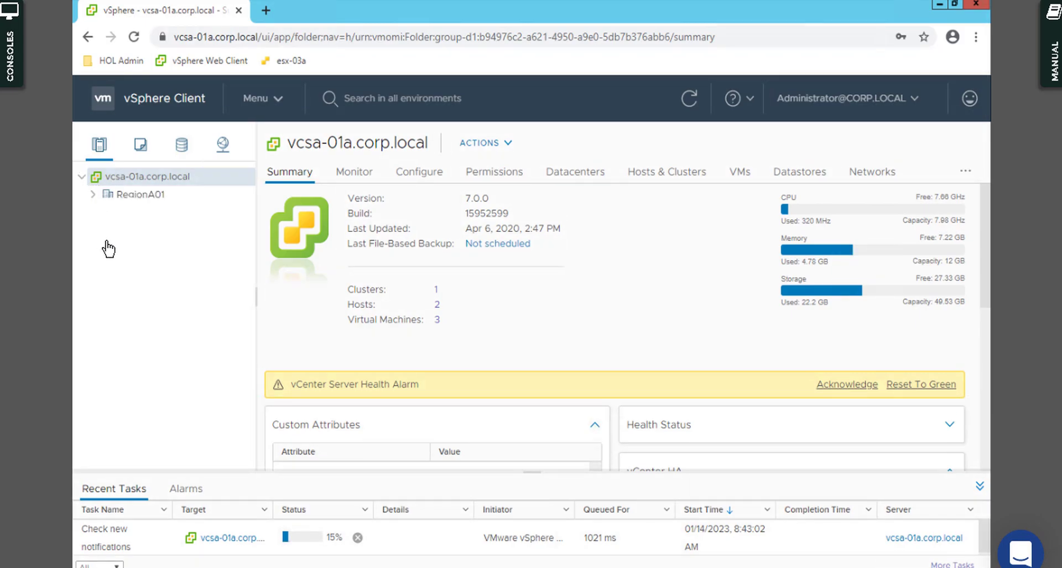
{"action": "left_click", "coordinate": [93, 195]}
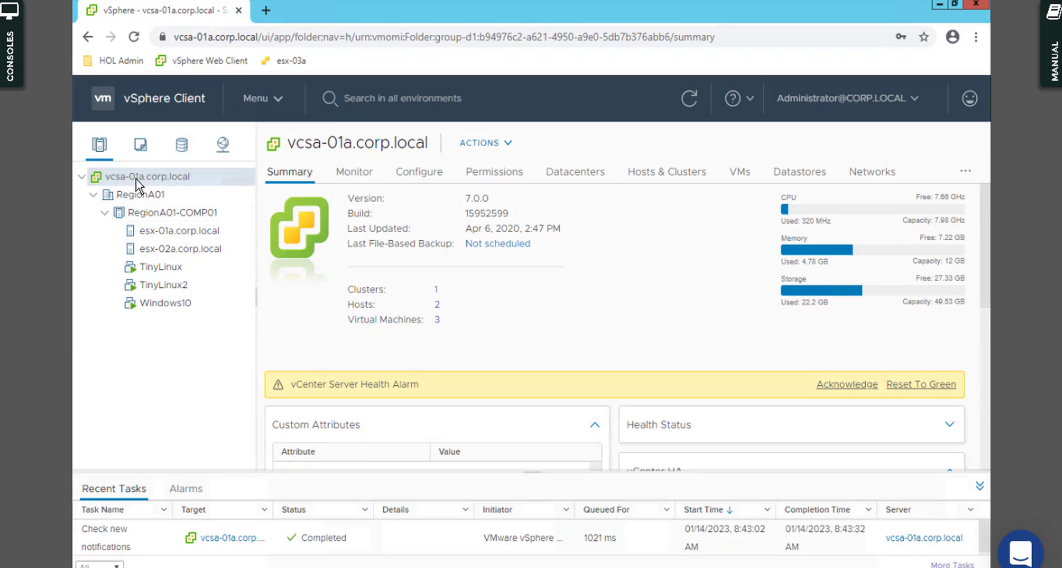
Start Export System Logs from vcsa-01a.corp.local, selecting host esx-02a plus vCenter Server and vSphere UI Client logs
{"action": "right_click", "coordinate": [142, 176]}
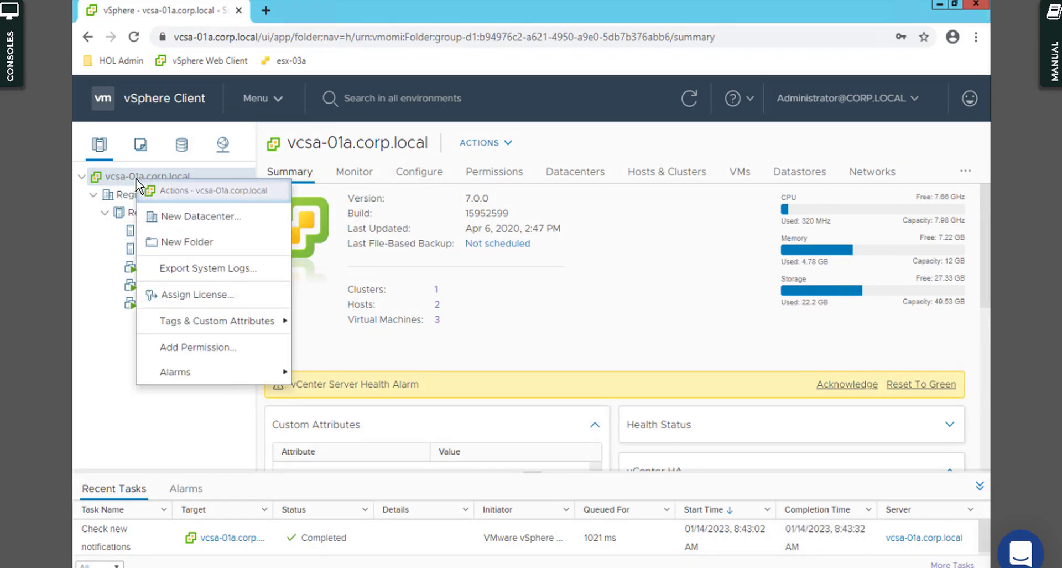
{"action": "mouse_move", "coordinate": [203, 268]}
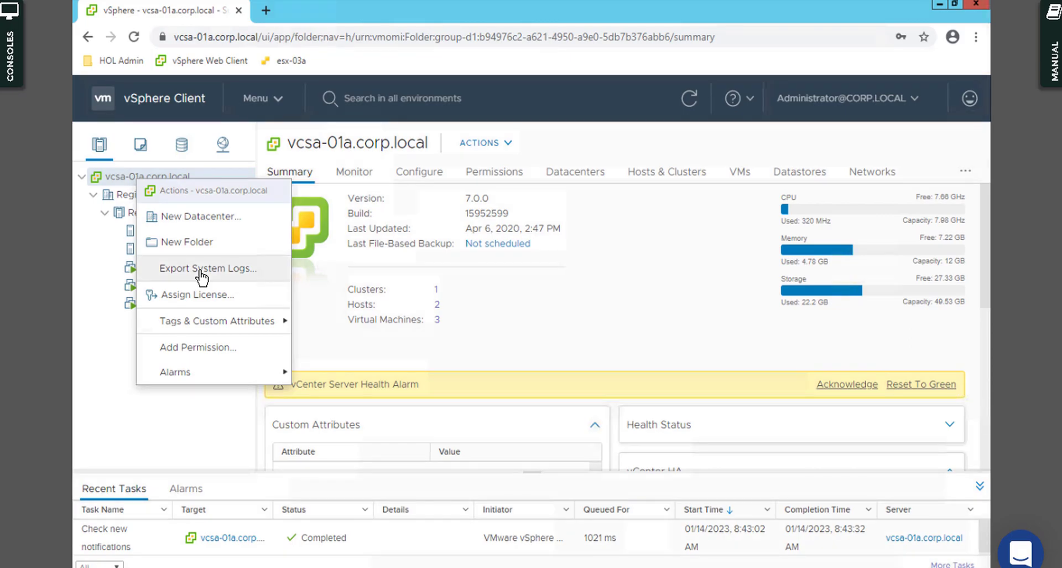
{"action": "left_click", "coordinate": [207, 269]}
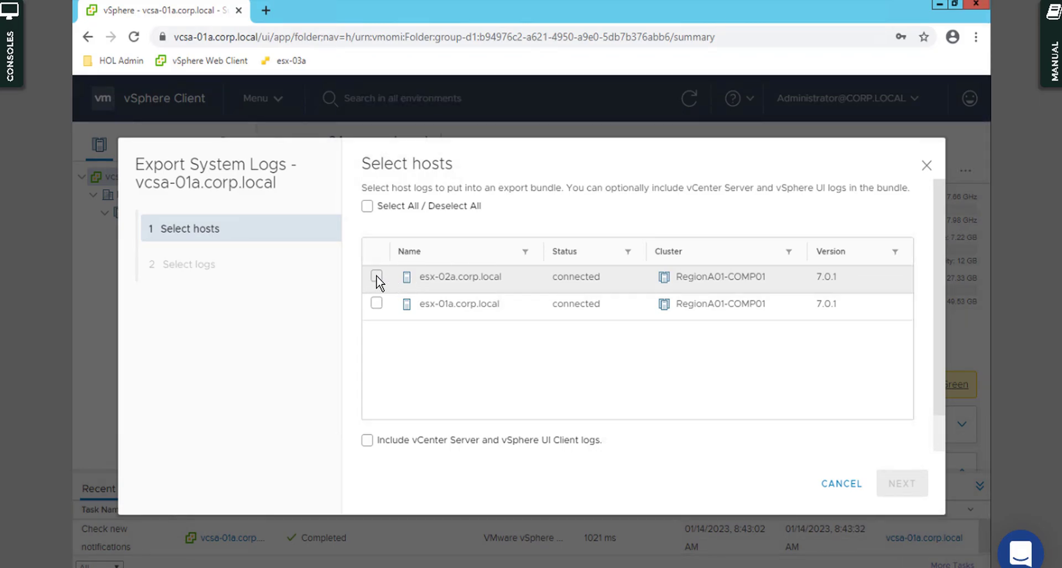
{"action": "left_click", "coordinate": [377, 278]}
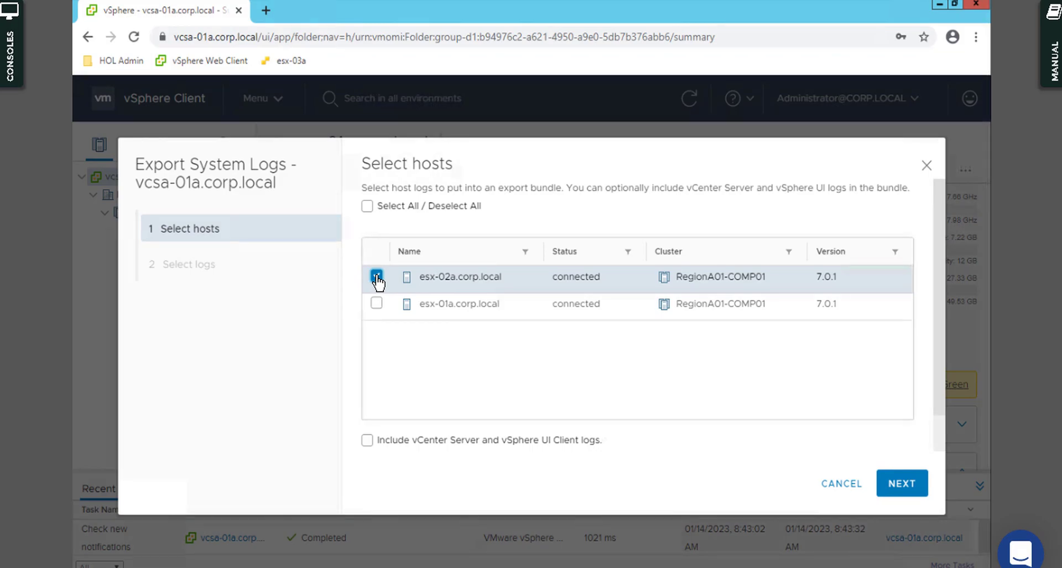
{"action": "left_click", "coordinate": [376, 276]}
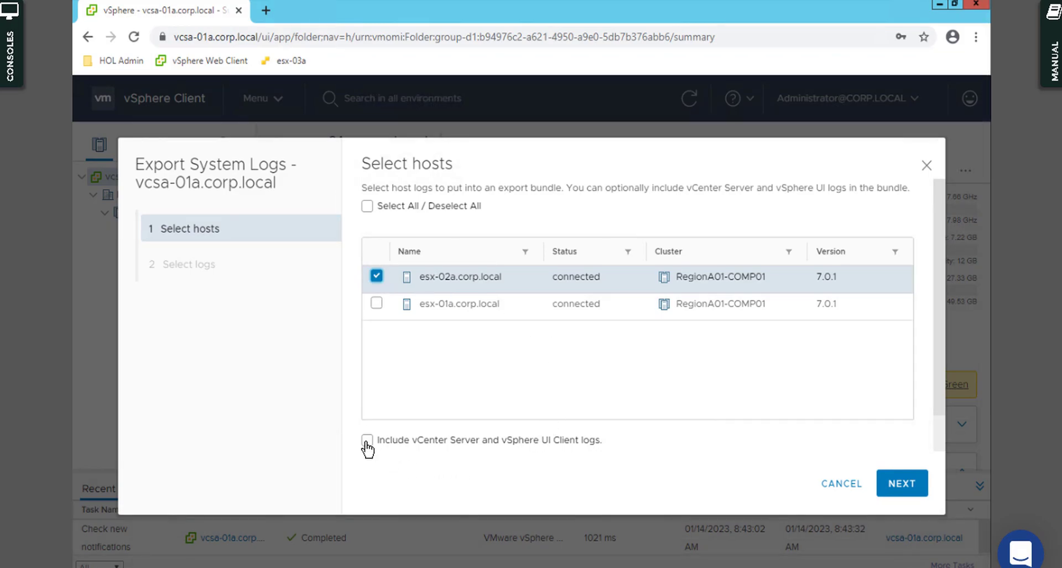
{"action": "left_click", "coordinate": [368, 439]}
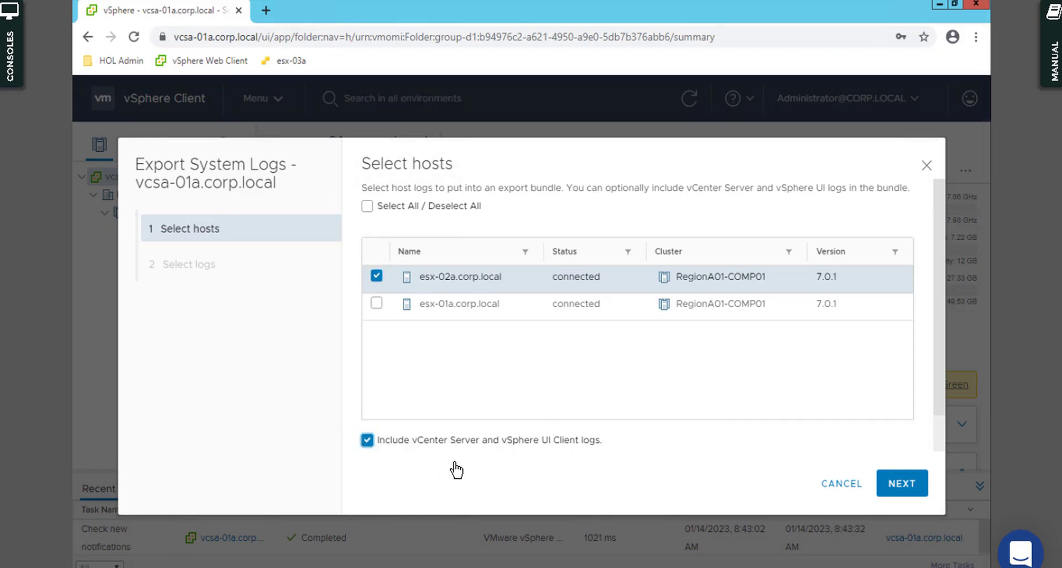
{"action": "mouse_move", "coordinate": [479, 453]}
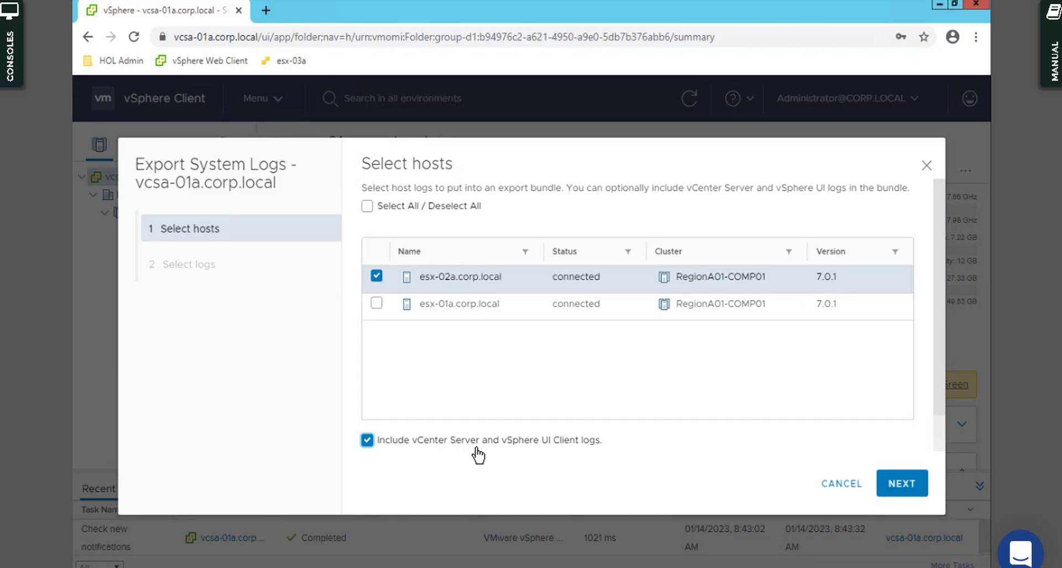
{"action": "mouse_move", "coordinate": [601, 461]}
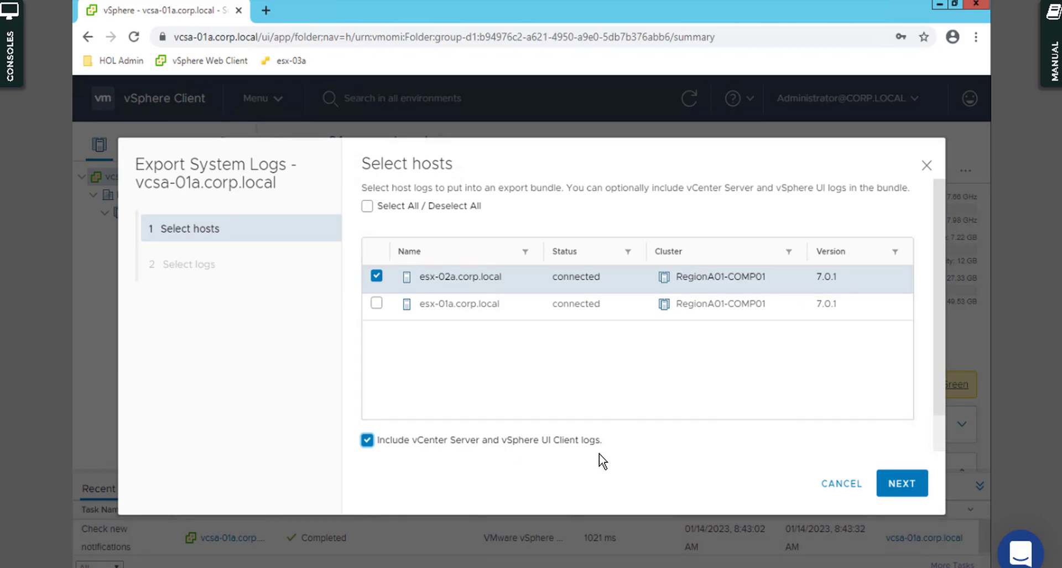
{"action": "mouse_move", "coordinate": [579, 456]}
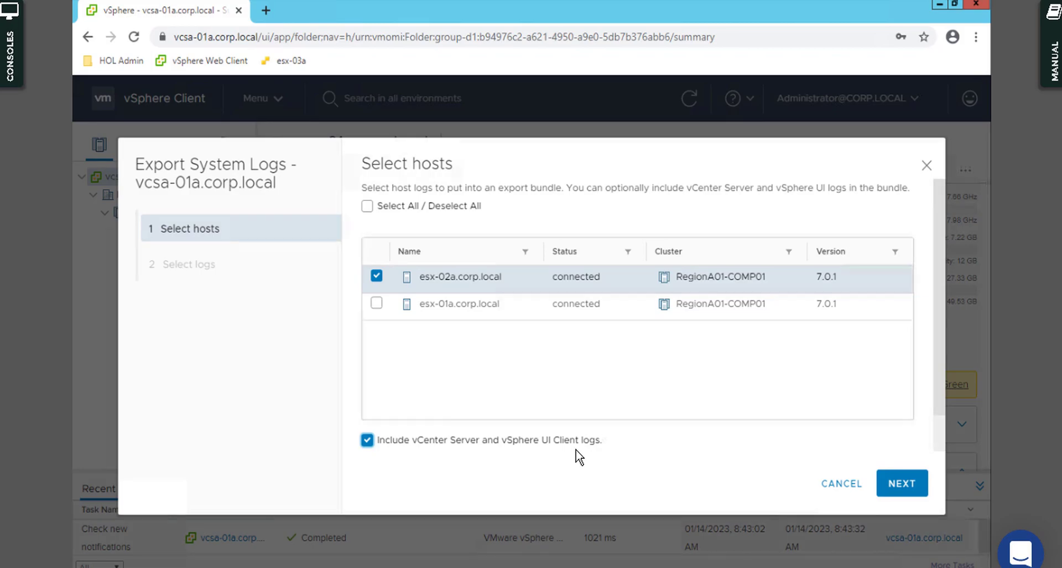
{"action": "mouse_move", "coordinate": [577, 452]}
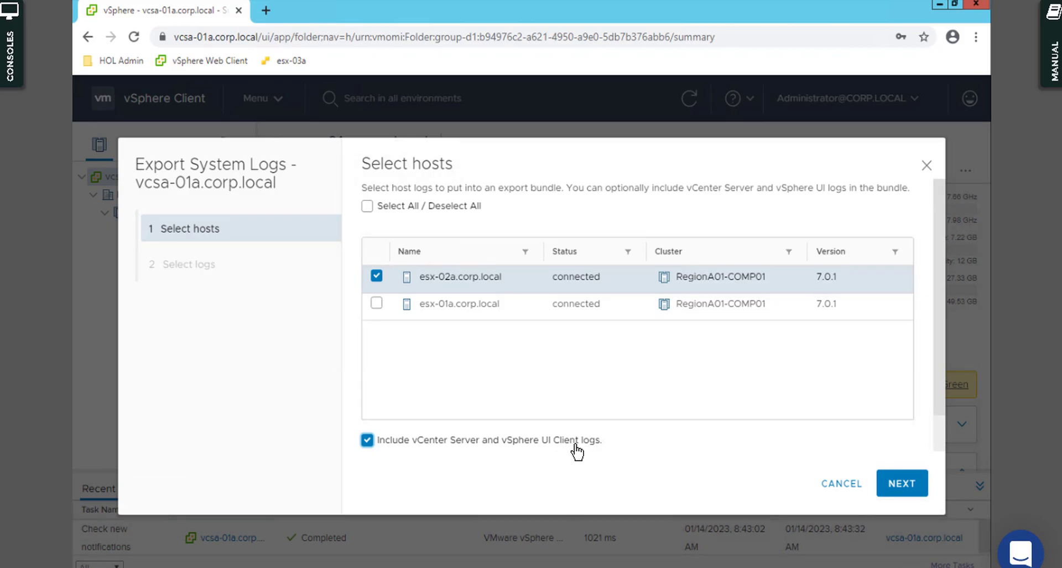
{"action": "mouse_move", "coordinate": [865, 490]}
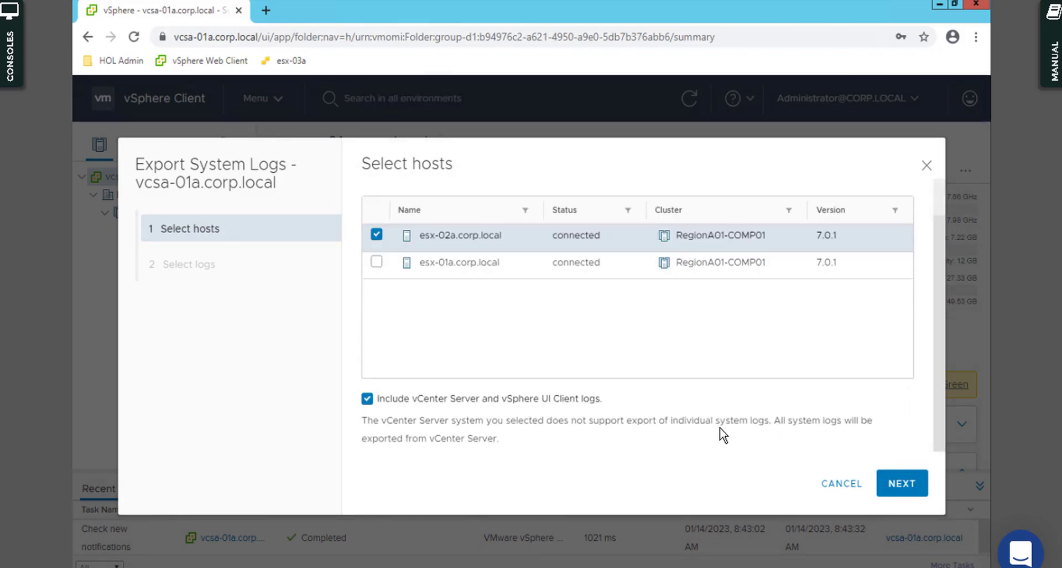
{"action": "mouse_move", "coordinate": [434, 429]}
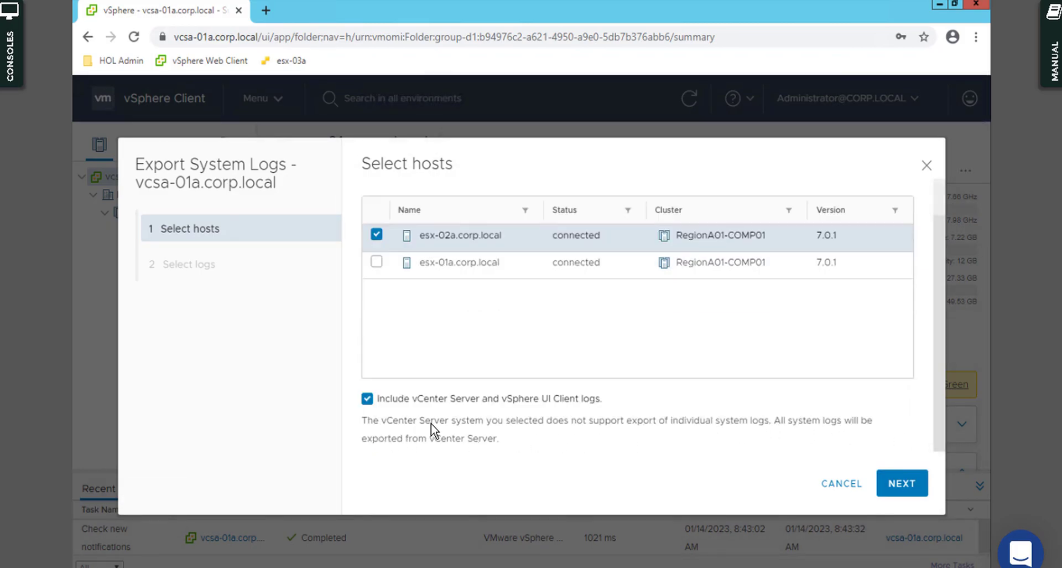
{"action": "mouse_move", "coordinate": [528, 447]}
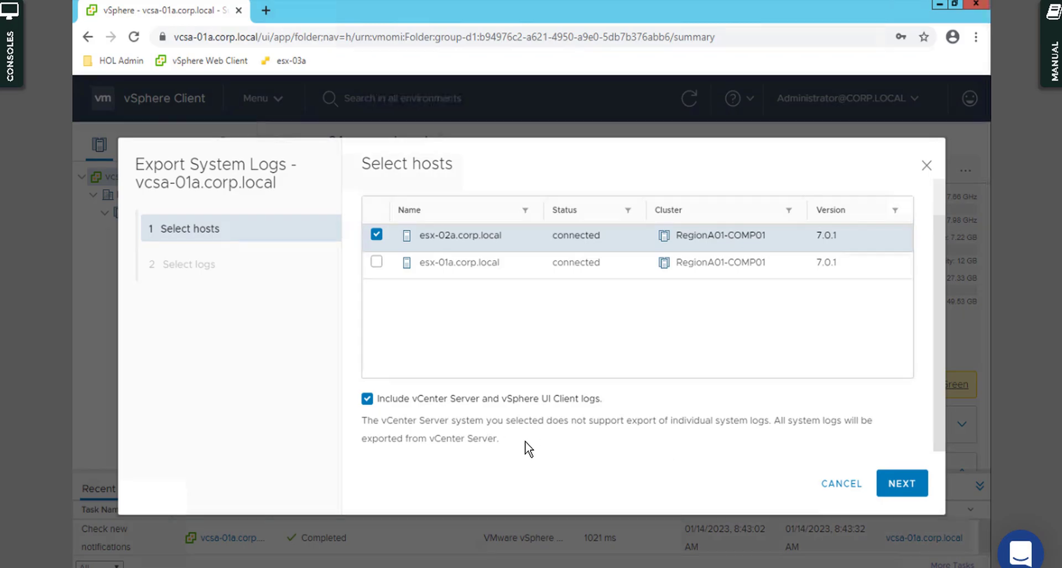
{"action": "mouse_move", "coordinate": [657, 446]}
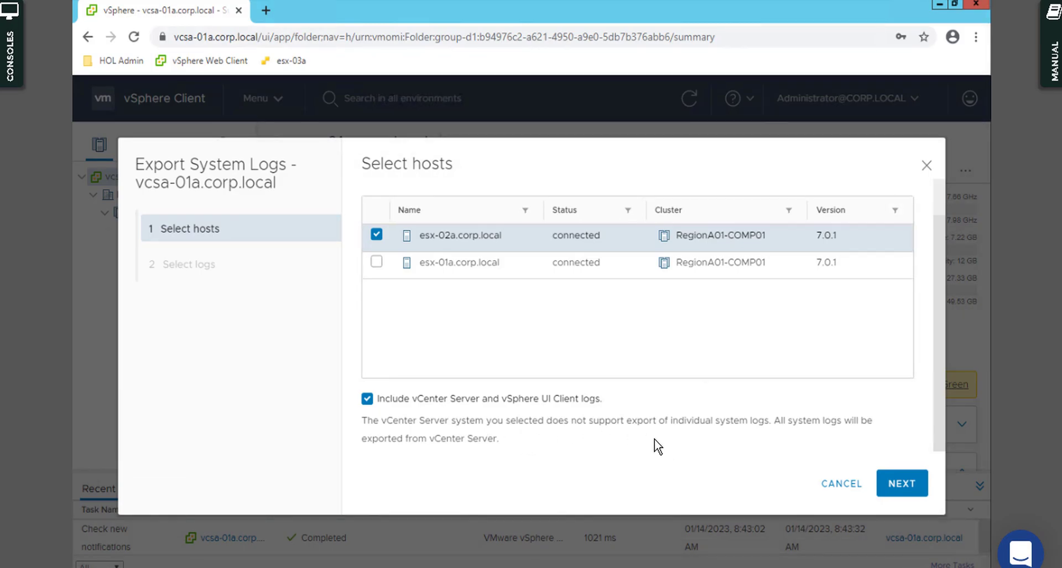
{"action": "mouse_move", "coordinate": [786, 437]}
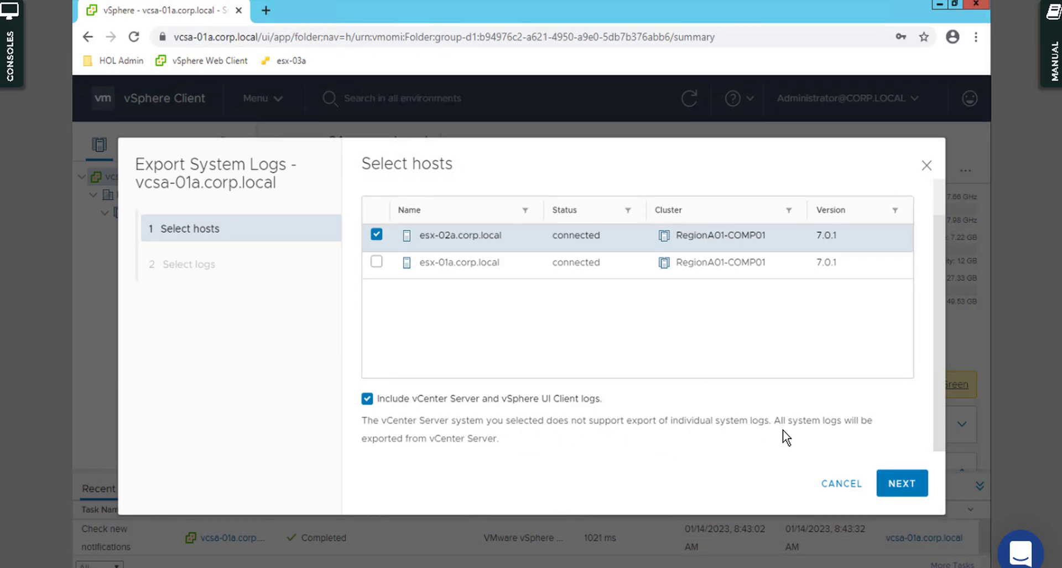
{"action": "mouse_move", "coordinate": [422, 457]}
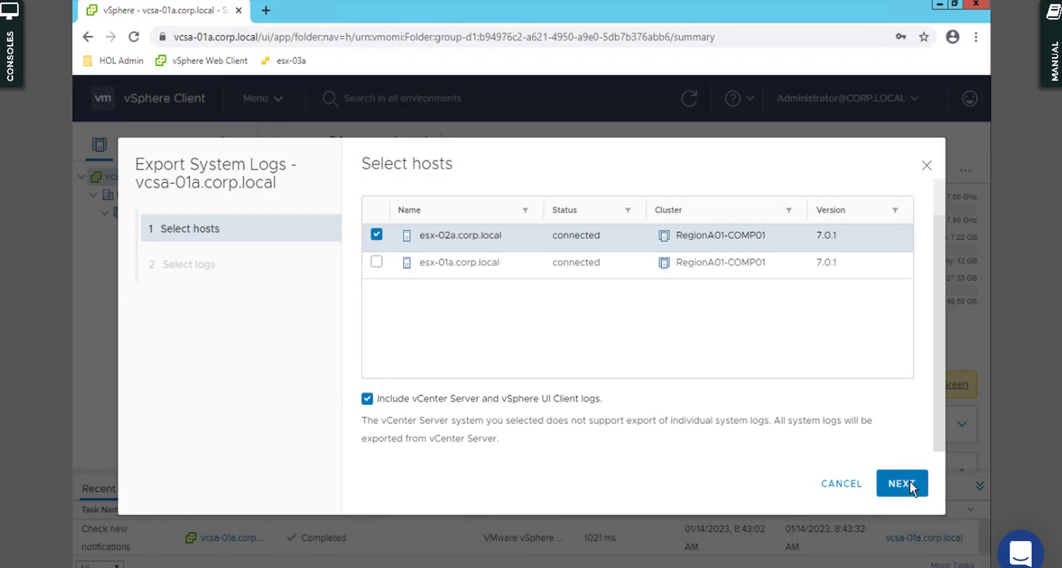
Keep the default log selection, leave core dump password protection off, and submit Export Logs
{"action": "left_click", "coordinate": [902, 483]}
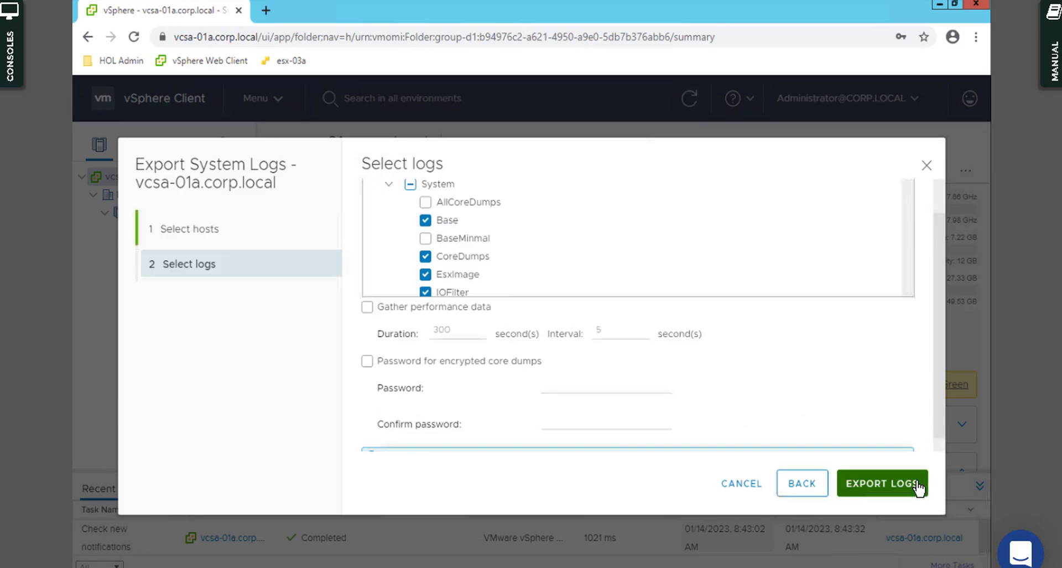
{"action": "scroll", "scroll_direction": "up", "scroll_amount": 3}
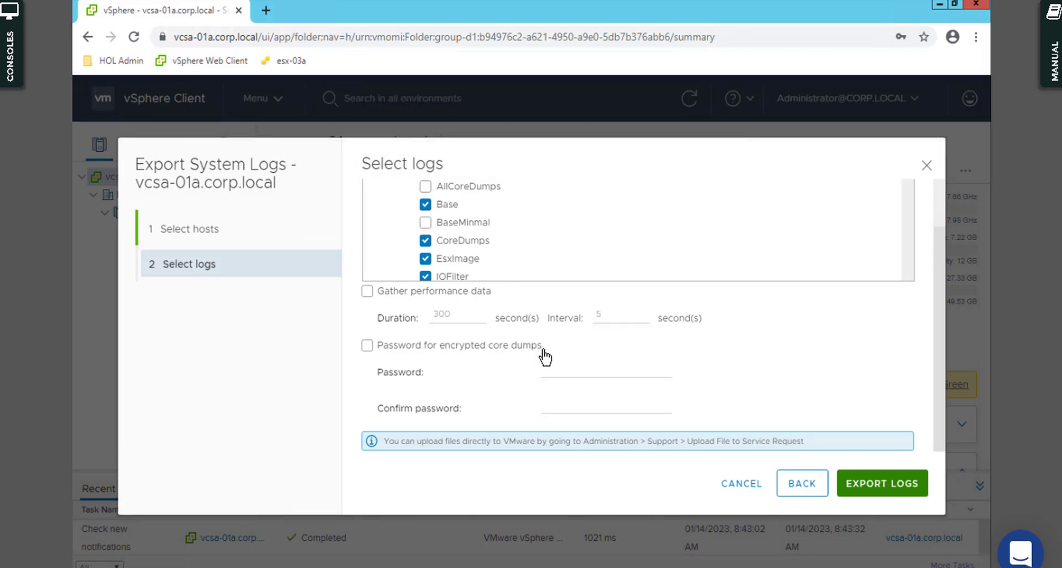
{"action": "mouse_move", "coordinate": [479, 354]}
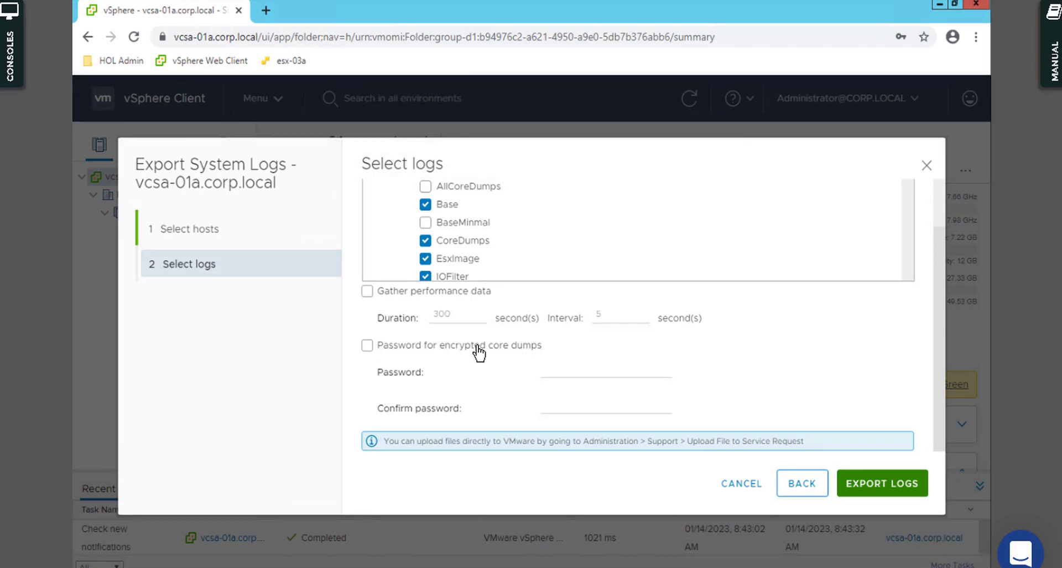
{"action": "mouse_move", "coordinate": [436, 353]}
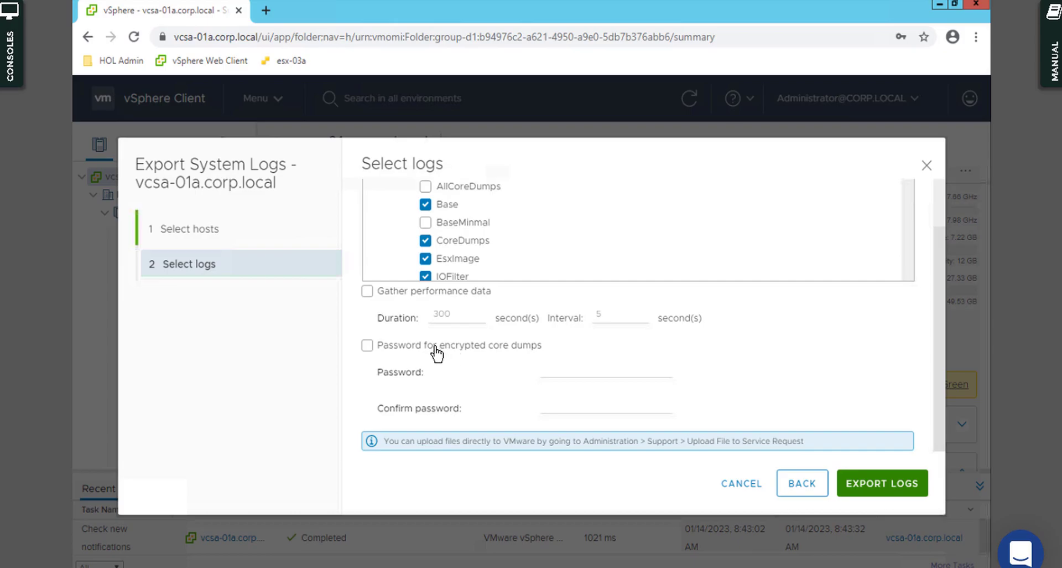
{"action": "left_click", "coordinate": [368, 344]}
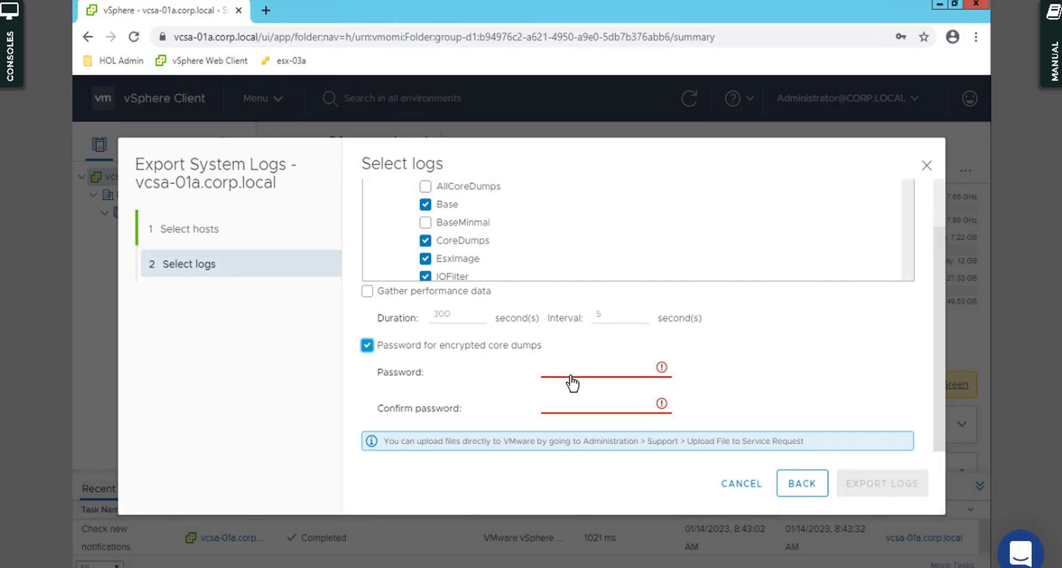
{"action": "left_click", "coordinate": [603, 372]}
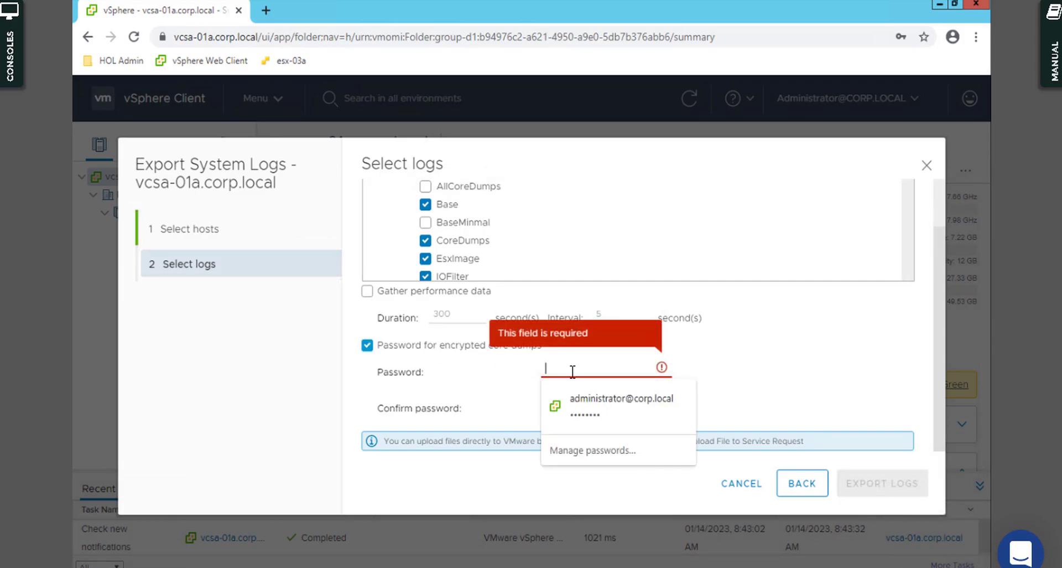
{"action": "left_click", "coordinate": [367, 344]}
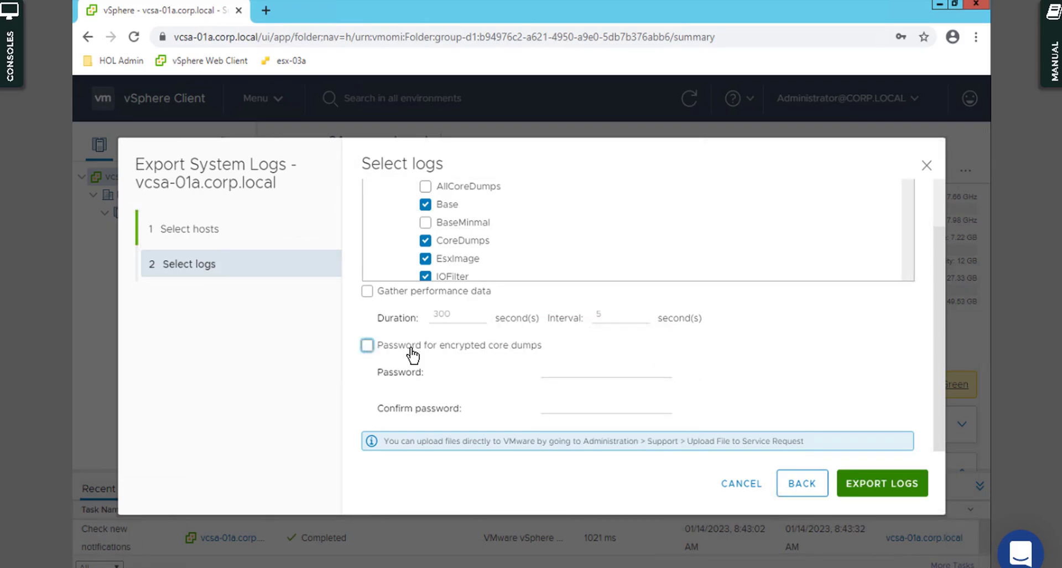
{"action": "scroll", "scroll_direction": "up", "scroll_amount": 3}
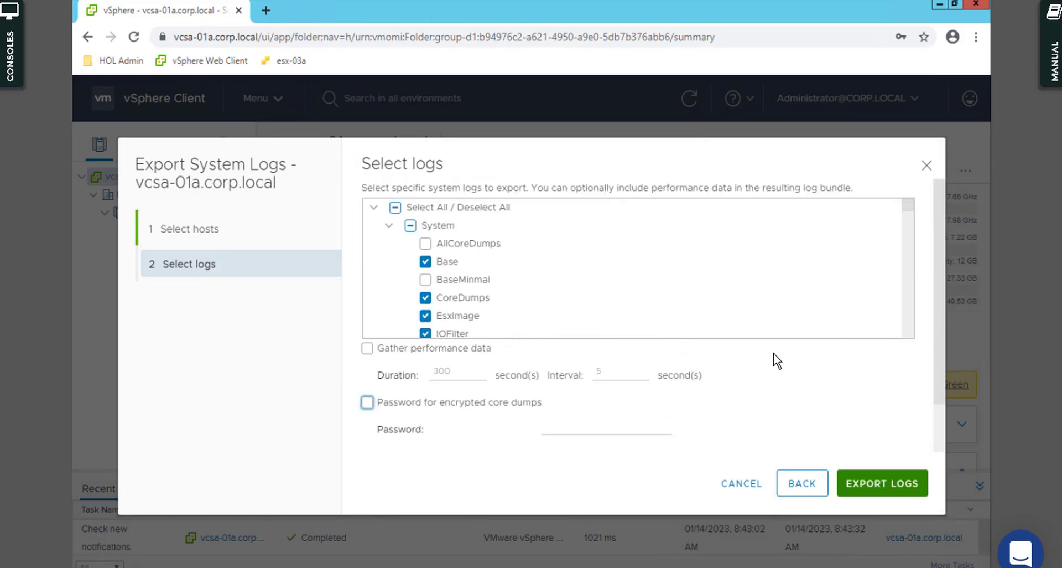
{"action": "mouse_move", "coordinate": [698, 392]}
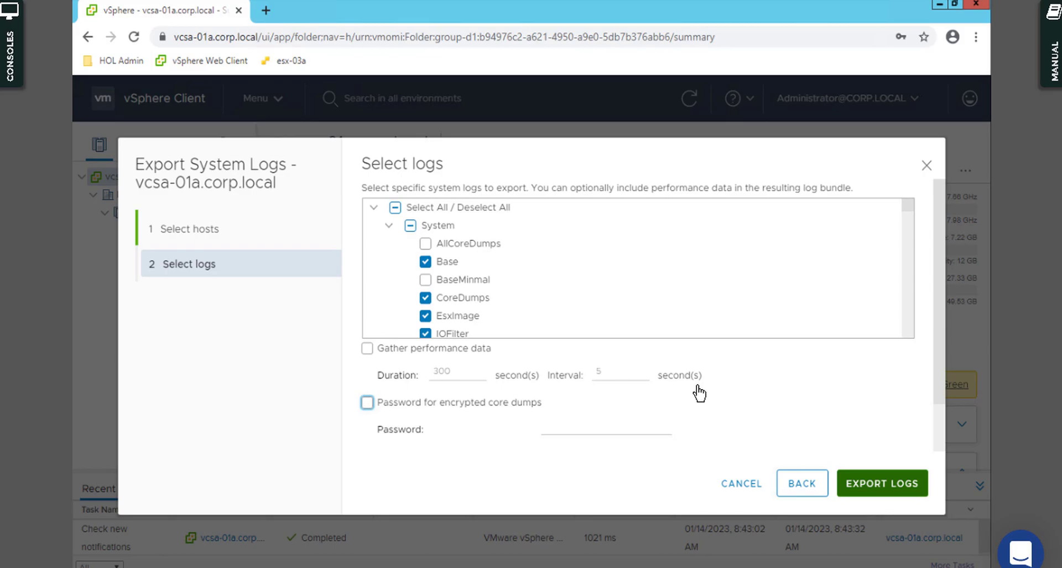
{"action": "left_click", "coordinate": [881, 483]}
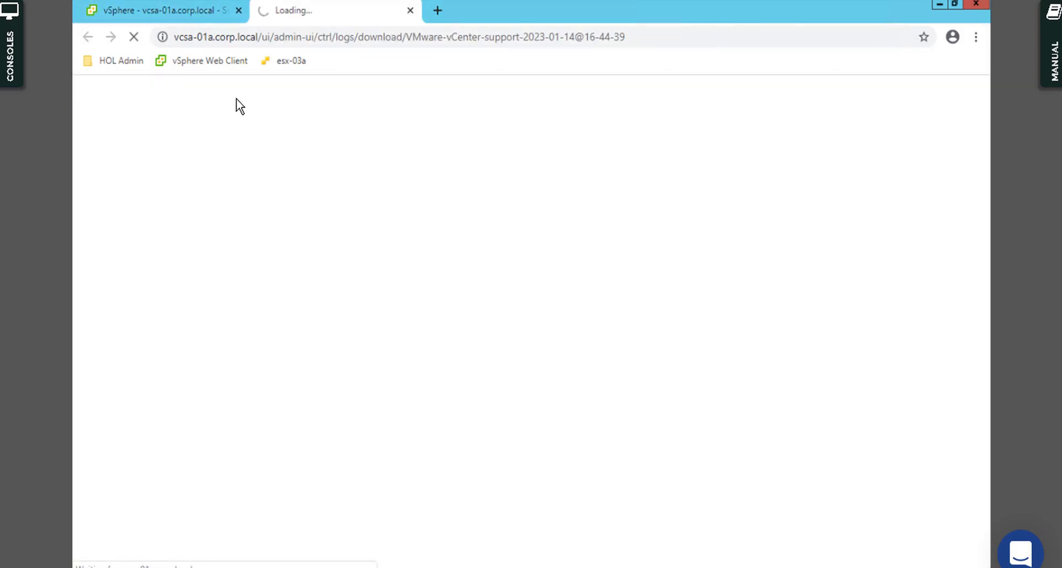
{"action": "mouse_move", "coordinate": [371, 94]}
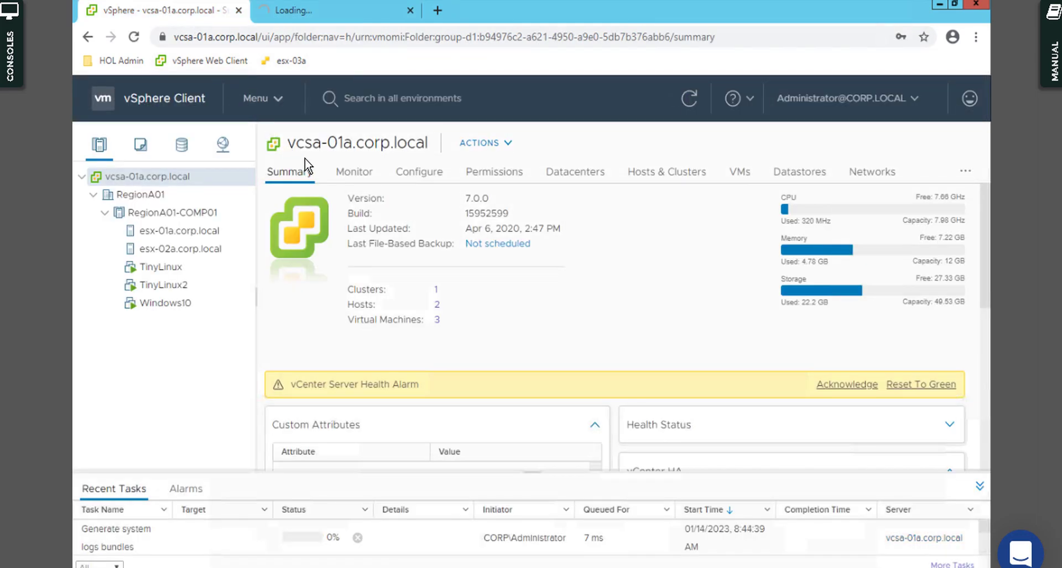
{"action": "mouse_move", "coordinate": [175, 100]}
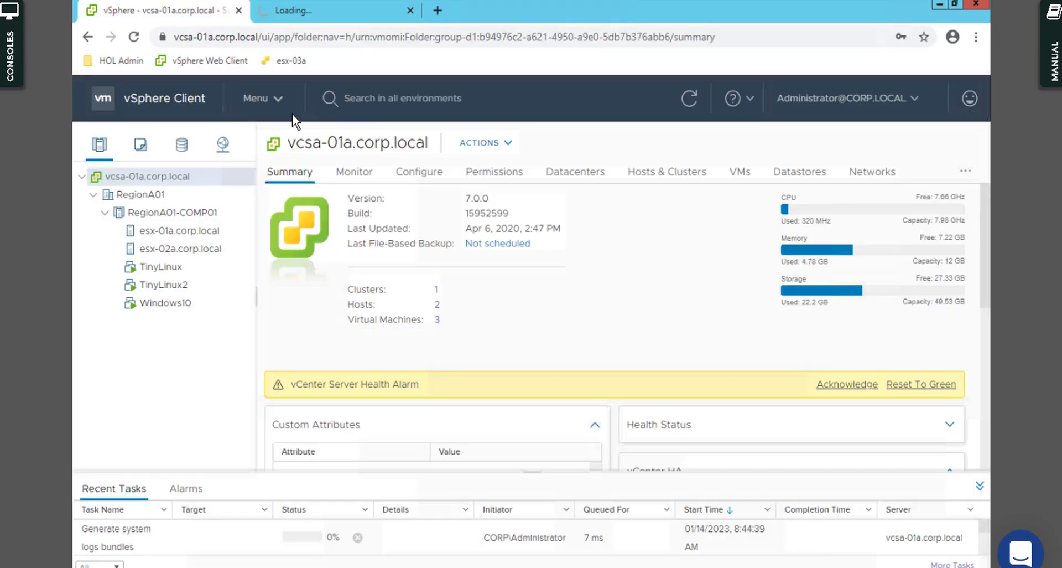
{"action": "mouse_move", "coordinate": [147, 106]}
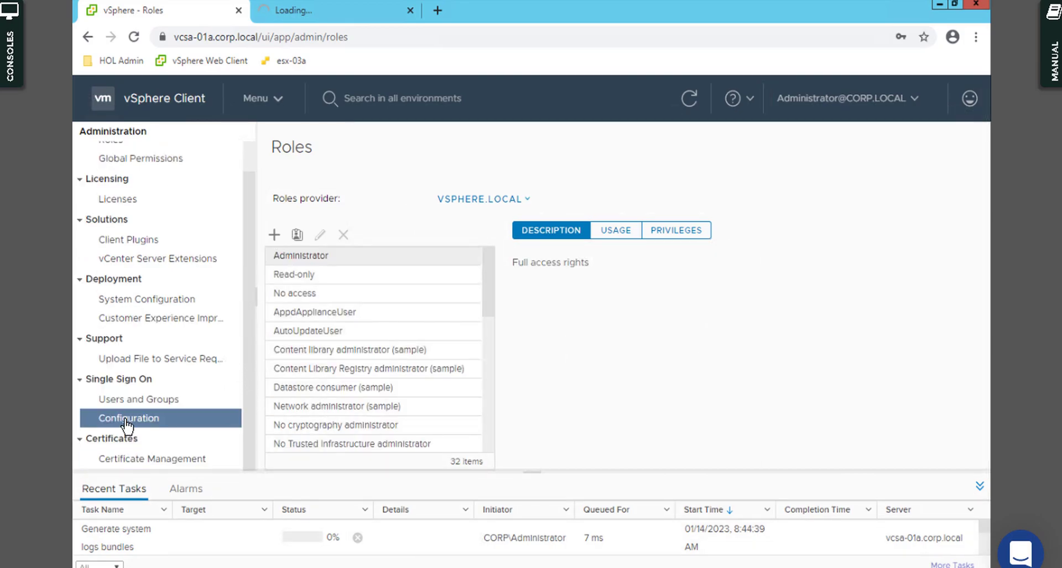
Show the SSO Configuration Local Accounts tab with the vsphere.local password policy (minimum length 8)
{"action": "left_click", "coordinate": [128, 418]}
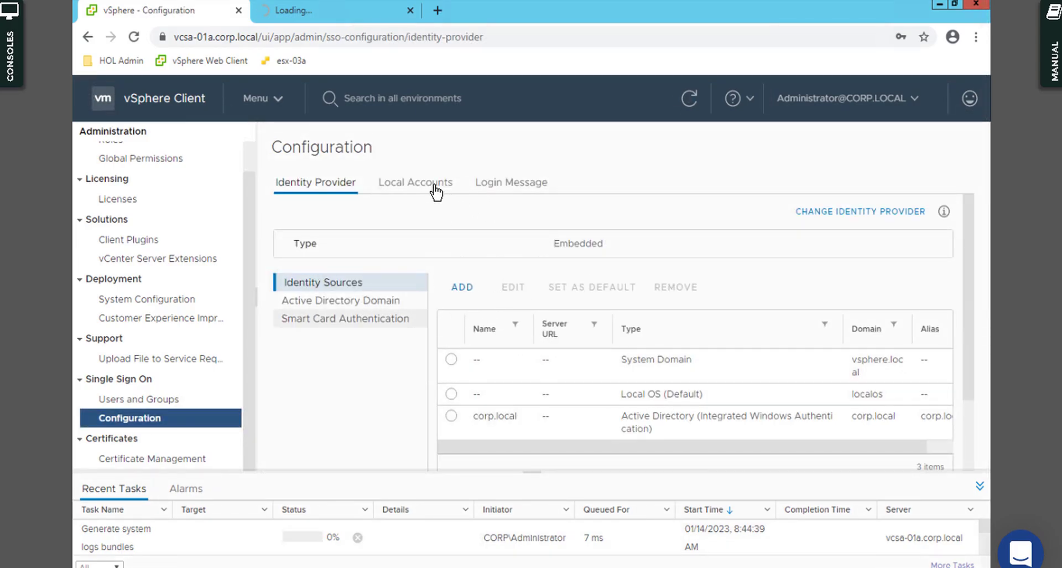
{"action": "left_click", "coordinate": [415, 182]}
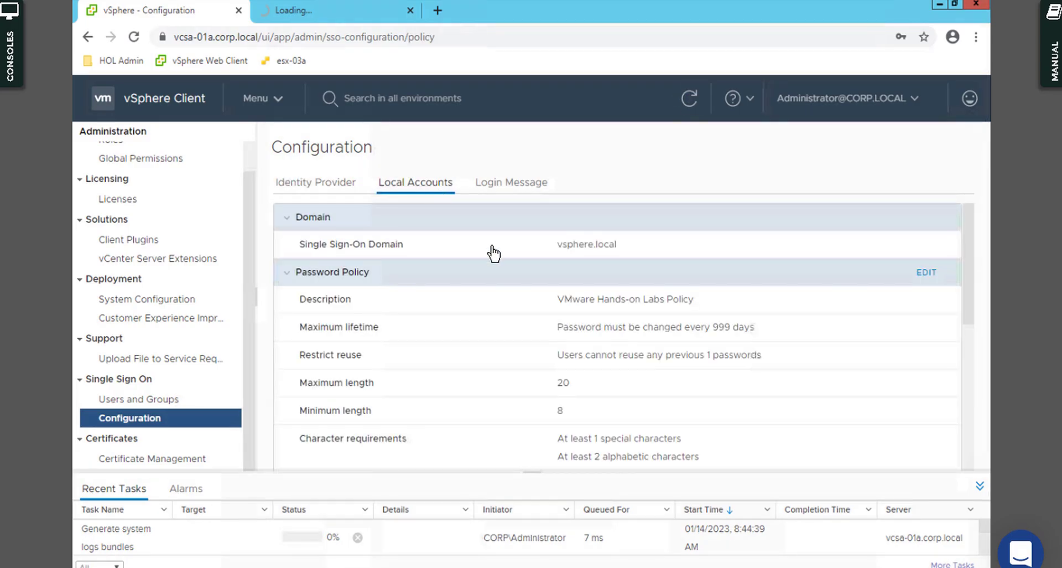
{"action": "mouse_move", "coordinate": [623, 264]}
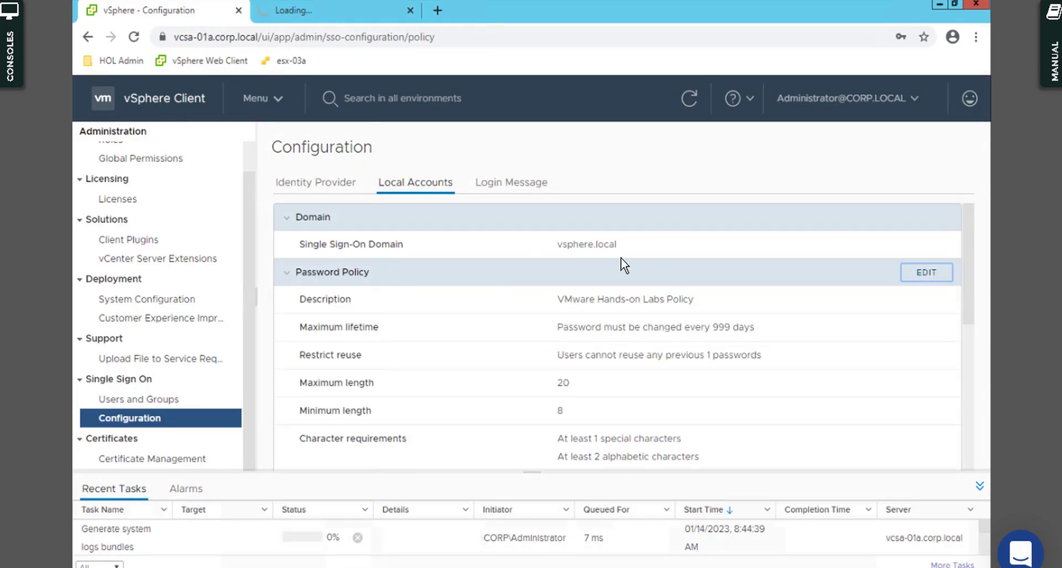
Edit the vsphere.local password policy to minimum length 13 and restrict reuse 5, and save it
{"action": "left_click", "coordinate": [926, 271]}
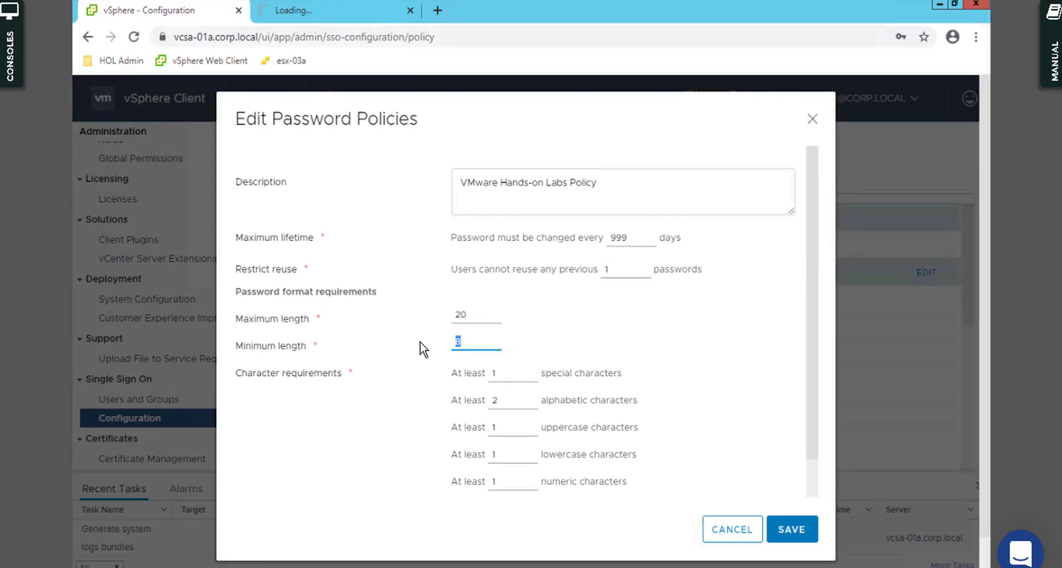
{"action": "type", "text": "13"}
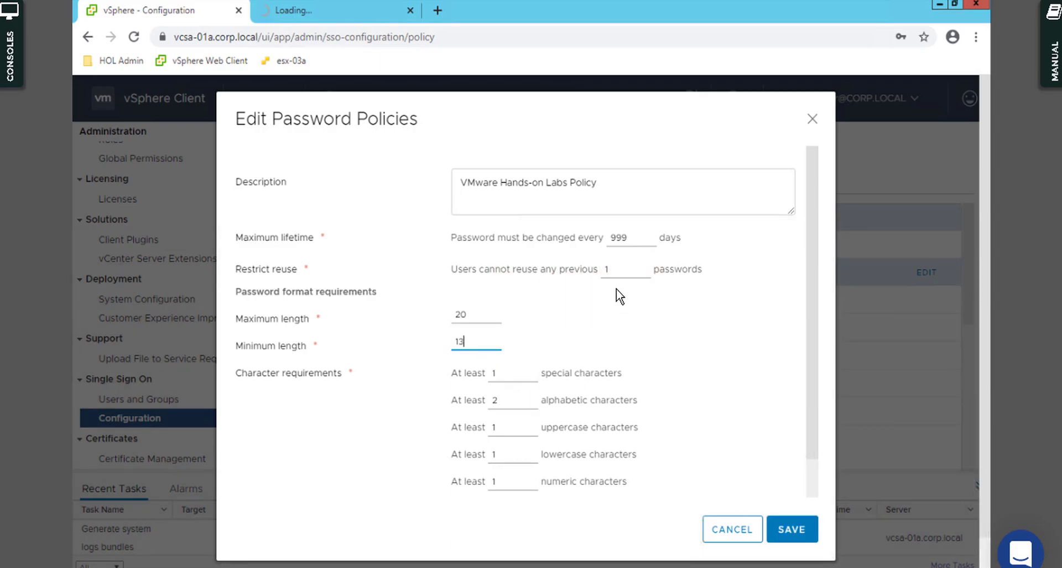
{"action": "left_click", "coordinate": [623, 268]}
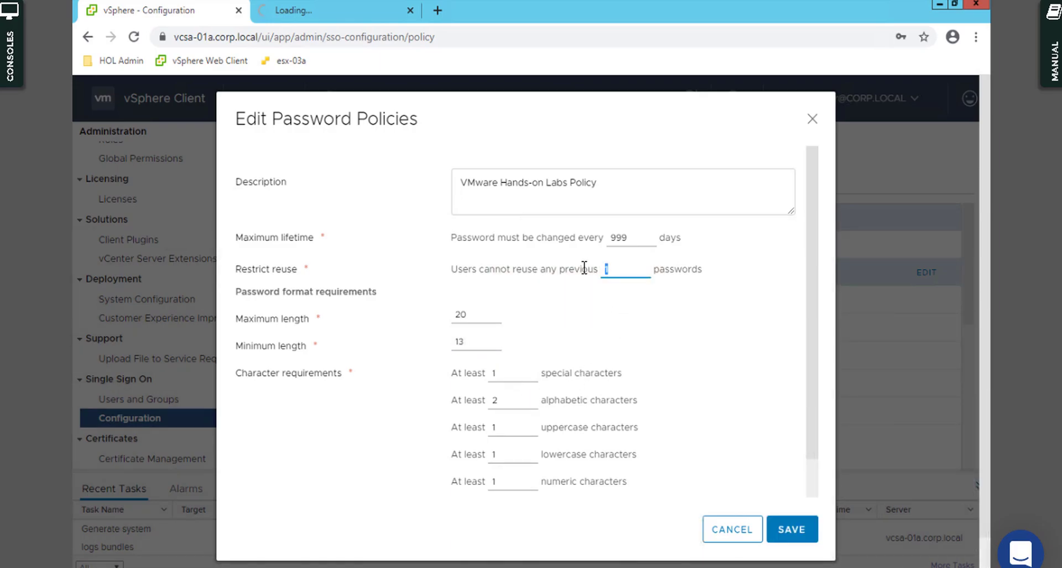
{"action": "type", "text": "5"}
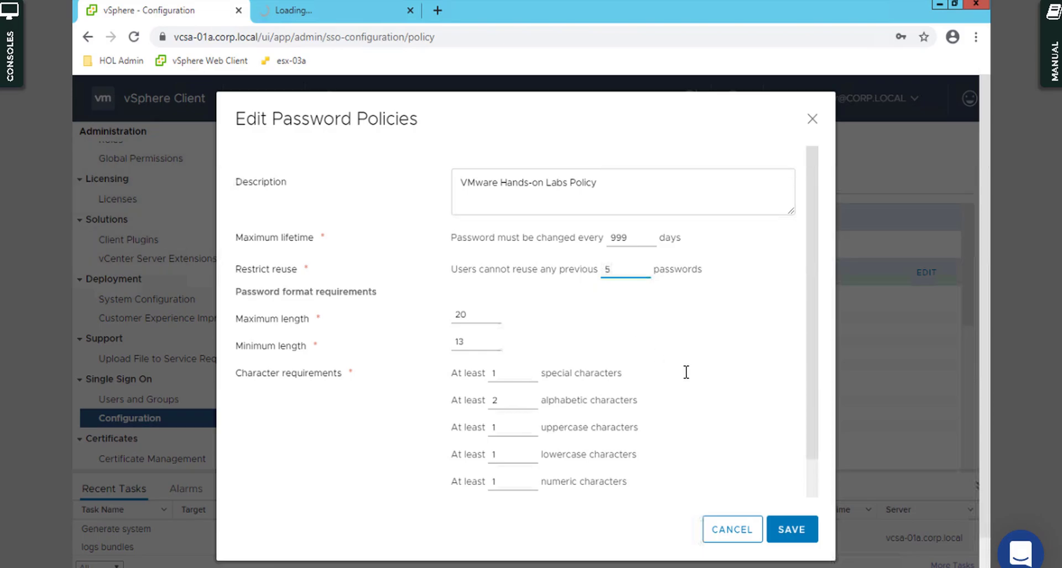
{"action": "mouse_move", "coordinate": [689, 377]}
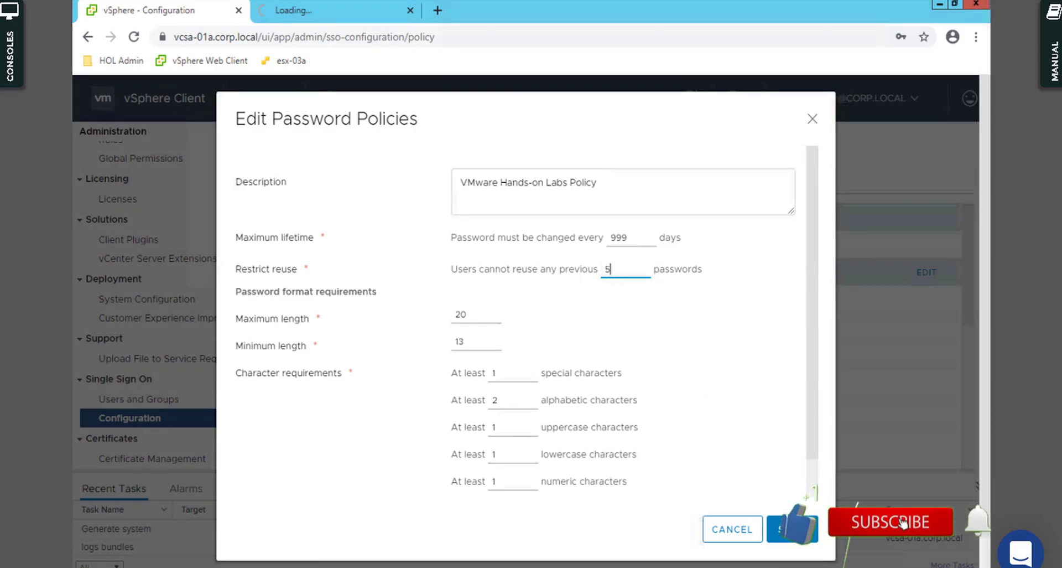
{"action": "scroll", "scroll_direction": "down", "scroll_amount": 3}
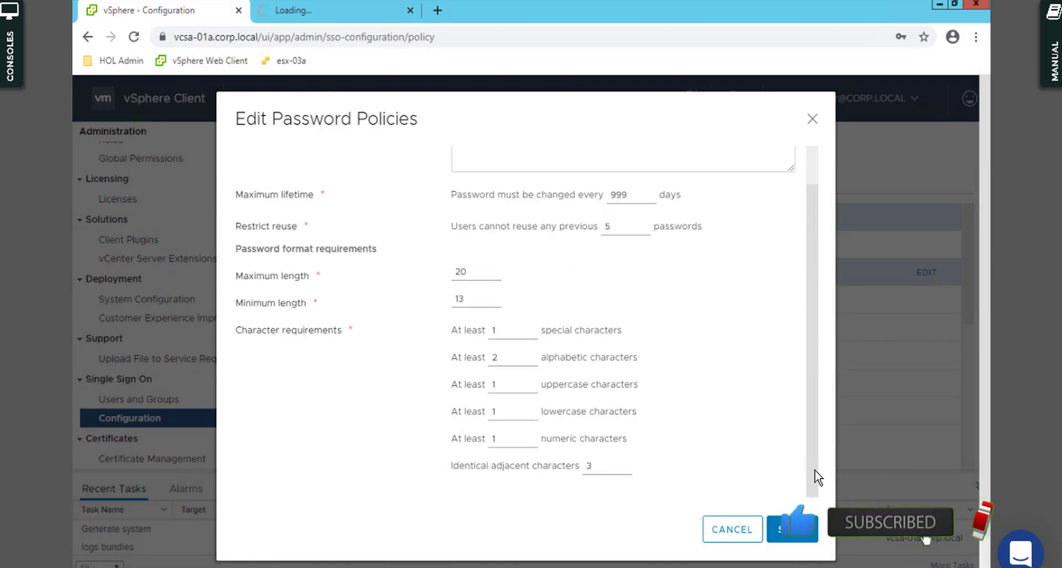
{"action": "scroll", "scroll_direction": "up", "scroll_amount": 3}
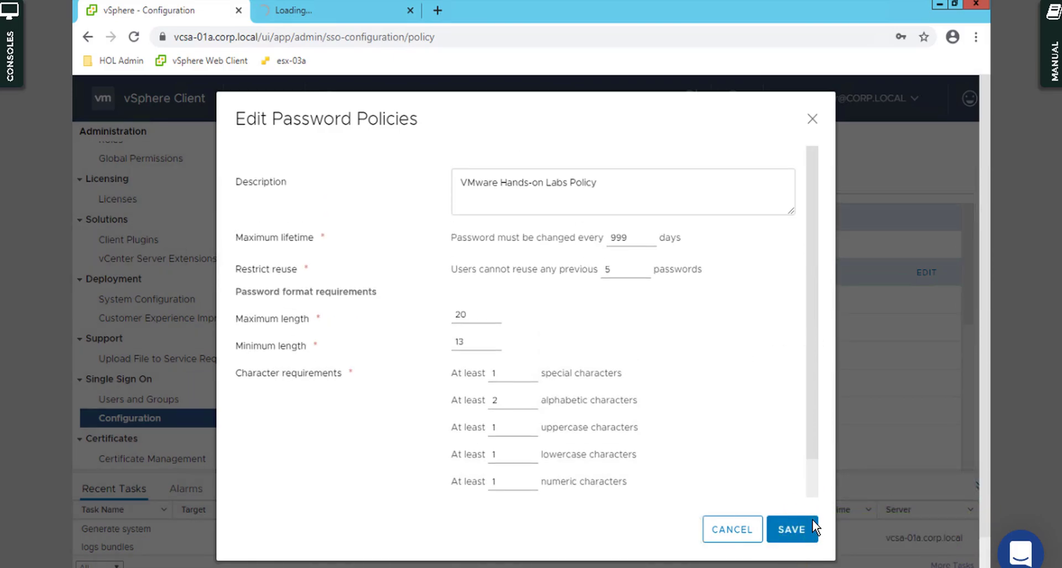
{"action": "left_click", "coordinate": [792, 529]}
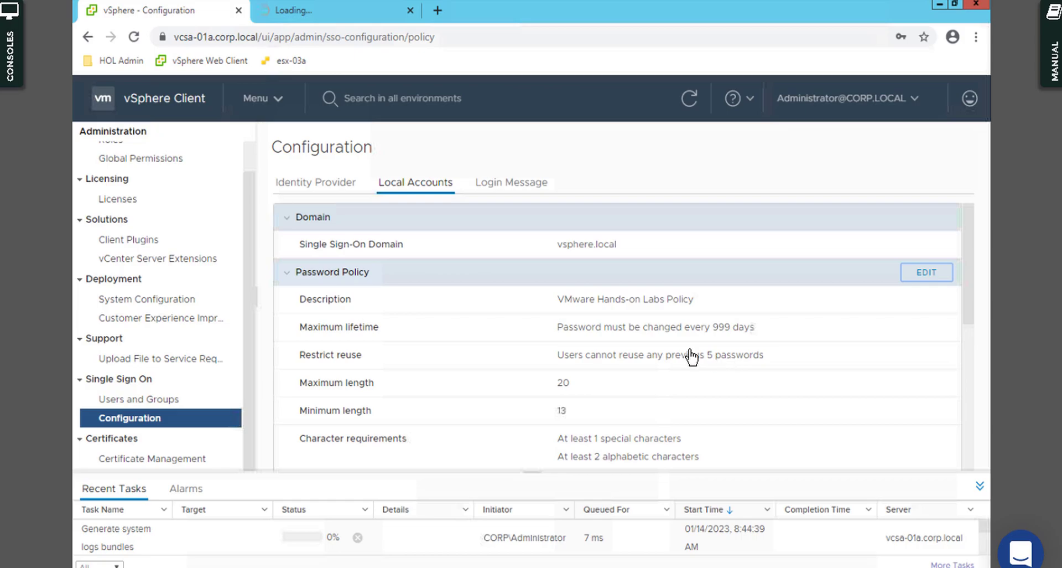
{"action": "mouse_move", "coordinate": [289, 549]}
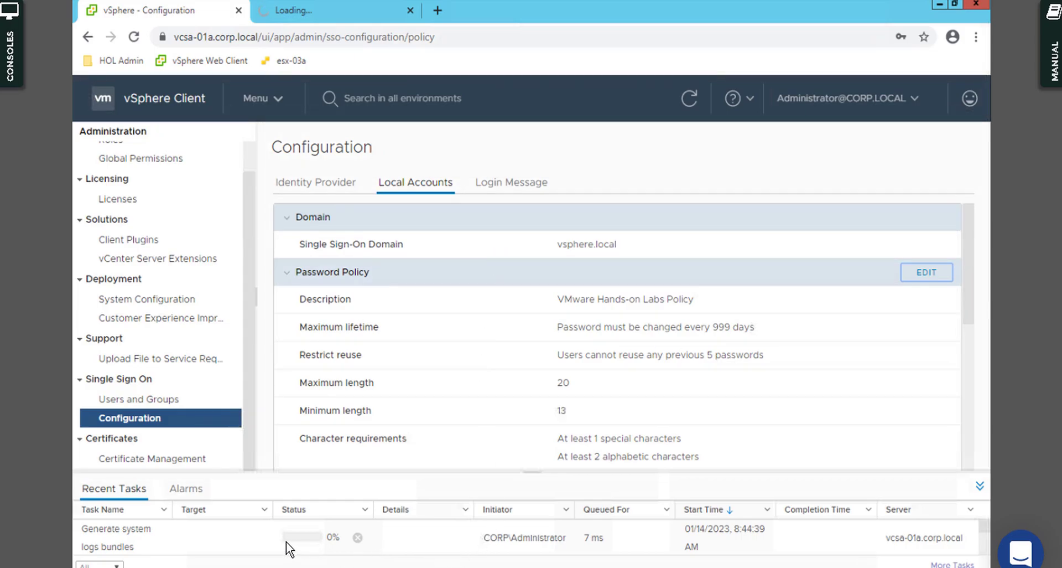
{"action": "mouse_move", "coordinate": [304, 541]}
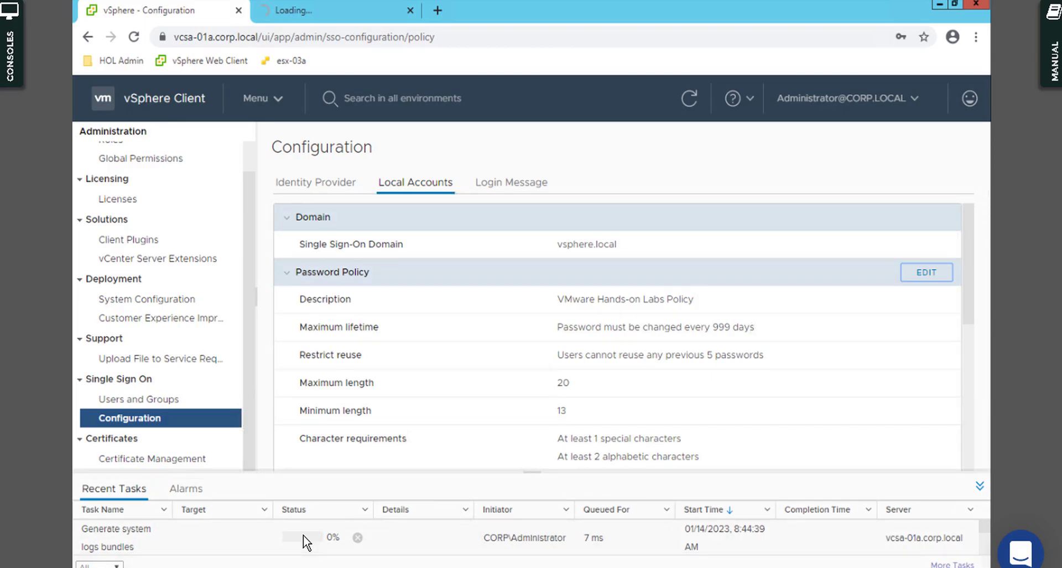
{"action": "mouse_move", "coordinate": [816, 117]}
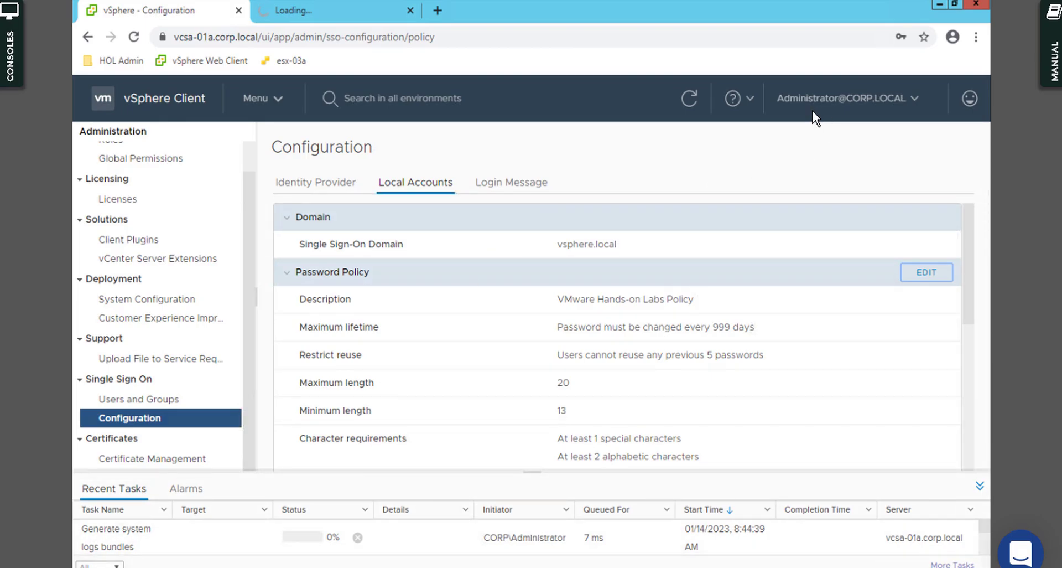
{"action": "mouse_move", "coordinate": [673, 121]}
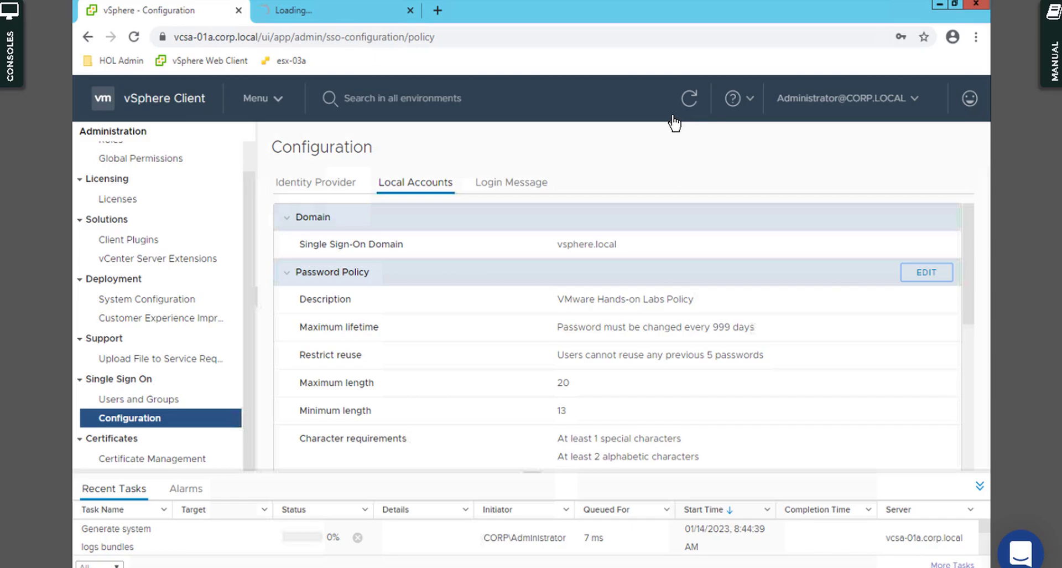
{"action": "mouse_move", "coordinate": [571, 162]}
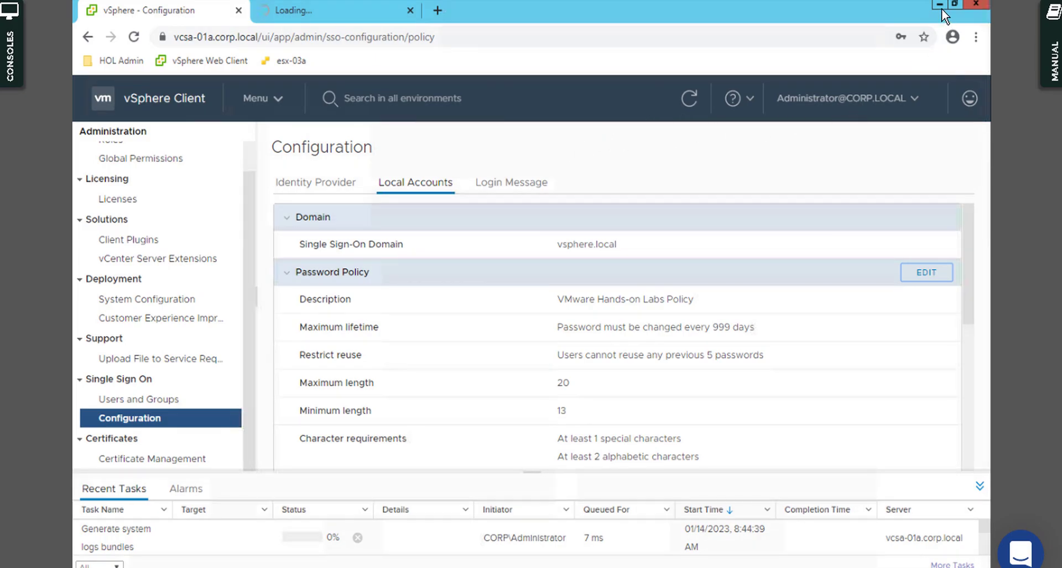
{"action": "mouse_move", "coordinate": [940, 7]}
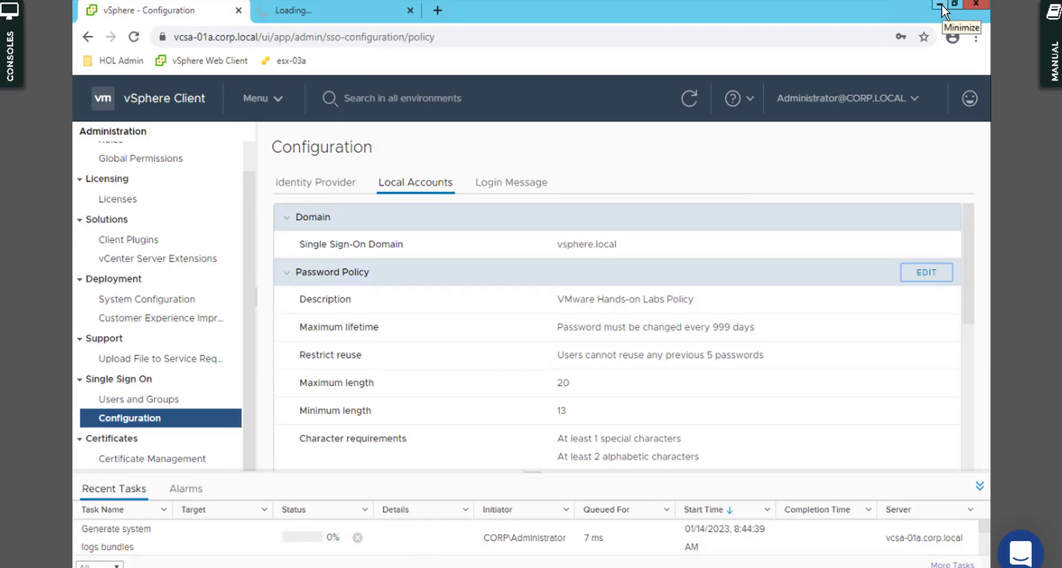
Minimize the browser so the Hands-on Labs desktop is visible
{"action": "left_click", "coordinate": [954, 4]}
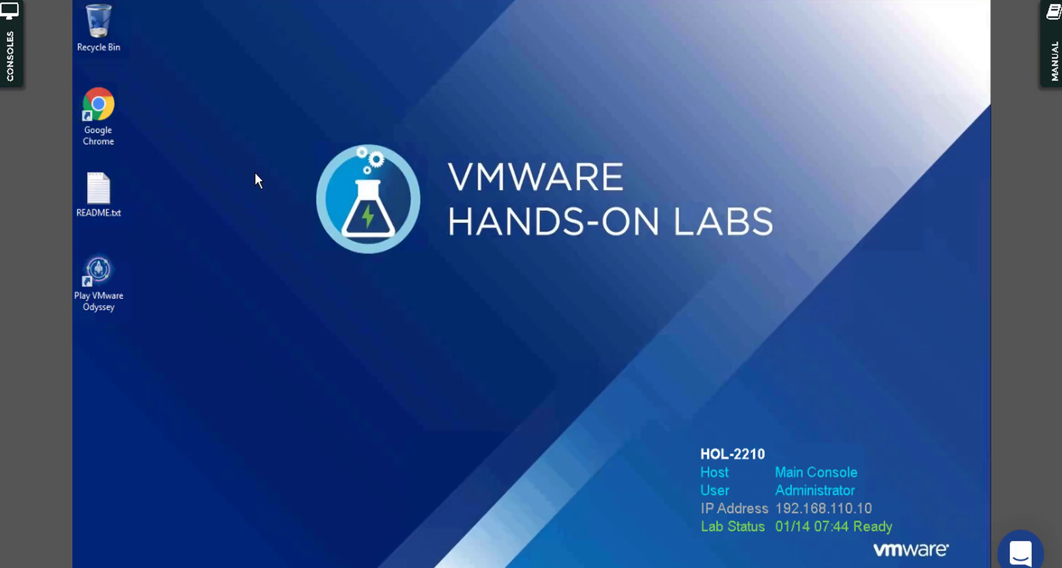
Create a new Text Document on the desktop and open it in Notepad
{"action": "right_click", "coordinate": [258, 179]}
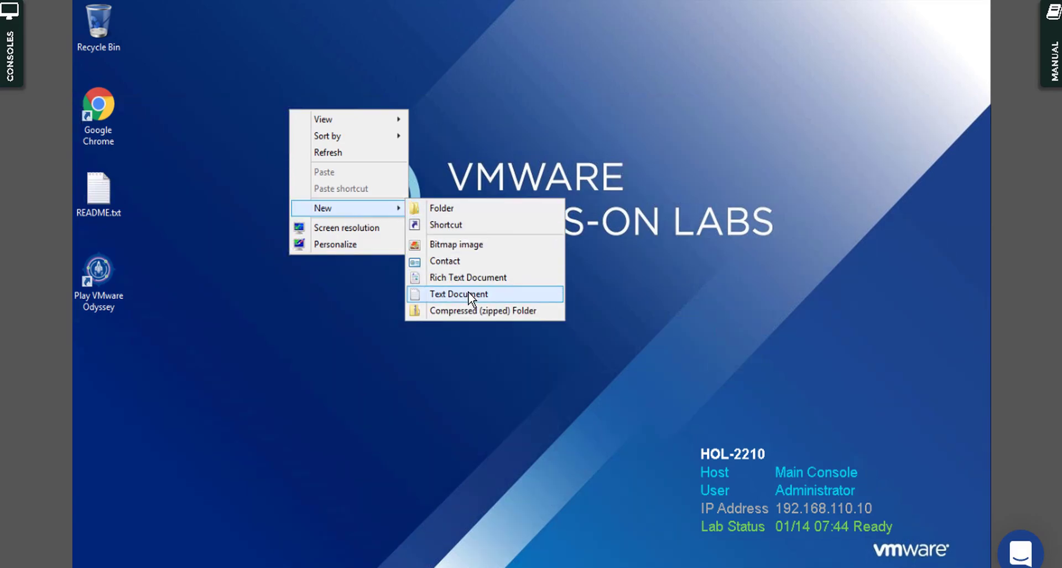
{"action": "left_click", "coordinate": [458, 293]}
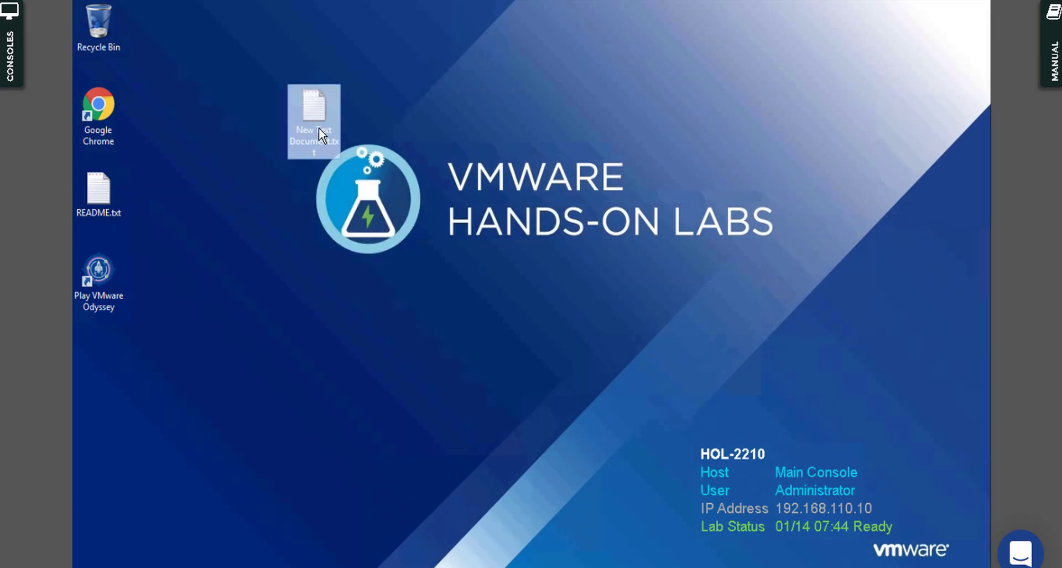
{"action": "double_click", "coordinate": [314, 120]}
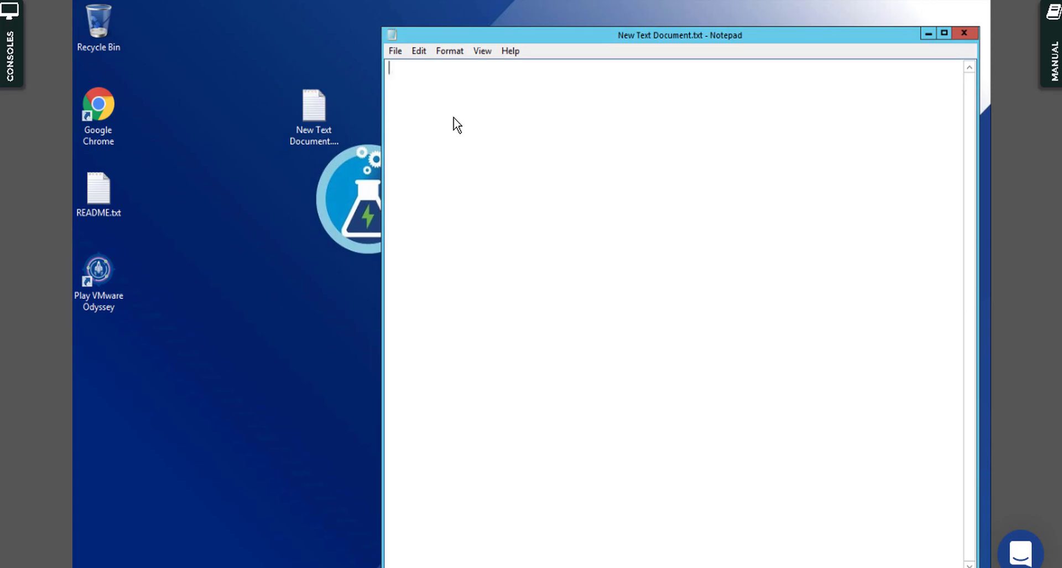
Write the numbered checklist skeleton lines 1-, 2-, 3- and 17-
{"action": "type", "text": "1-"}
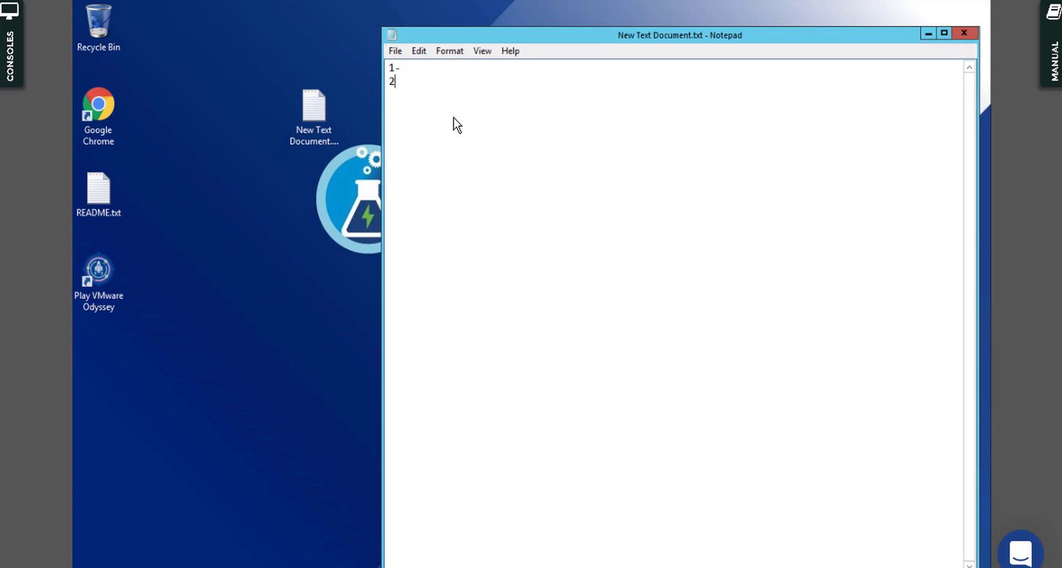
{"action": "type", "text": "-"}
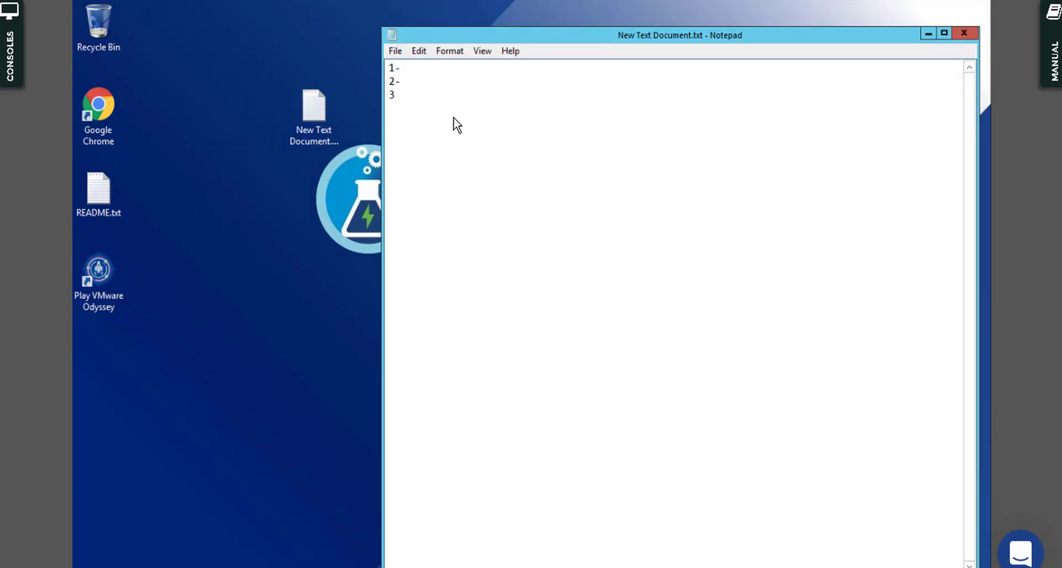
{"action": "type", "text": "-"}
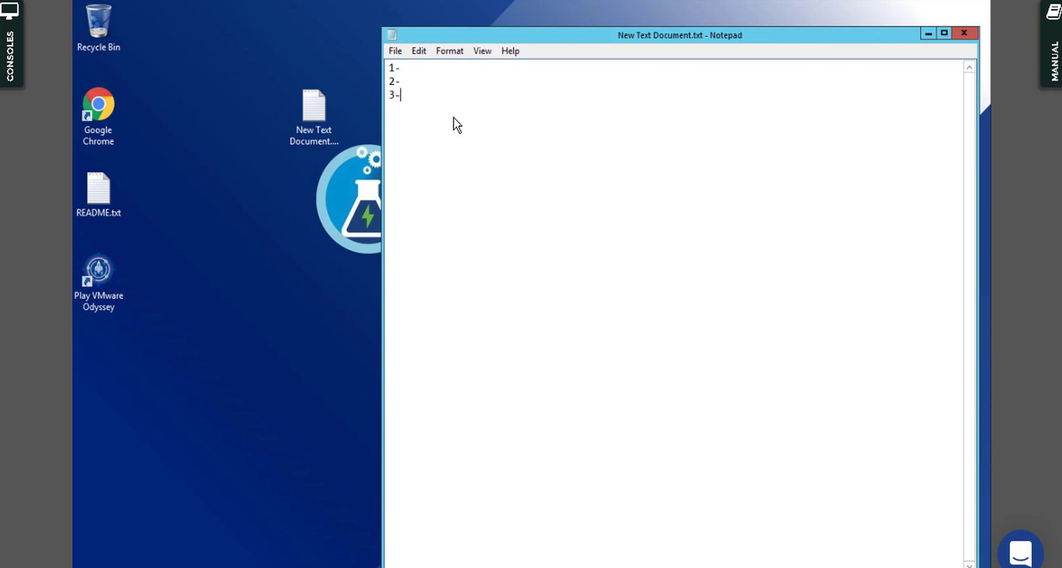
{"action": "type", "text": "17"}
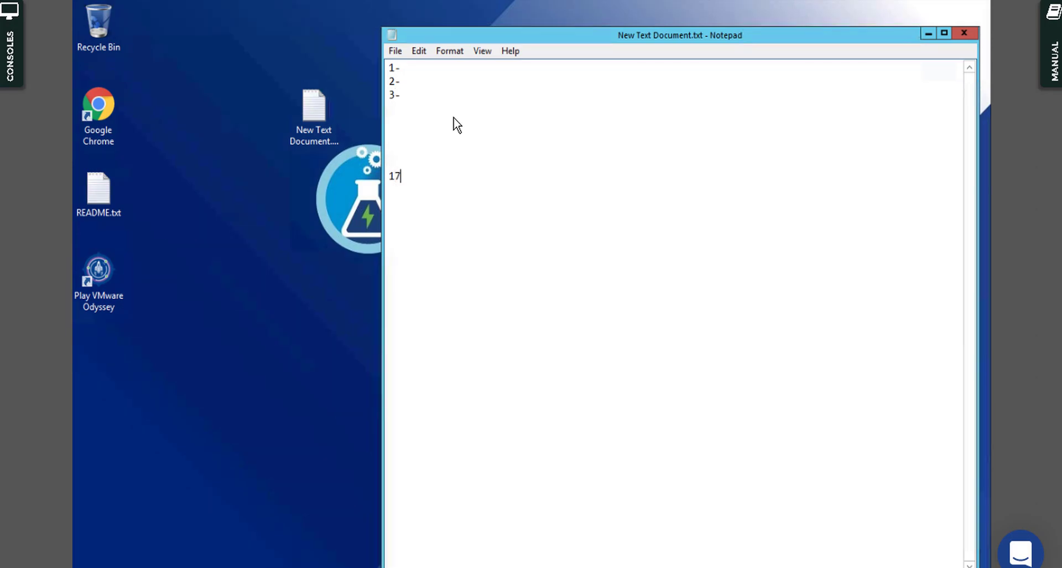
{"action": "type", "text": "-"}
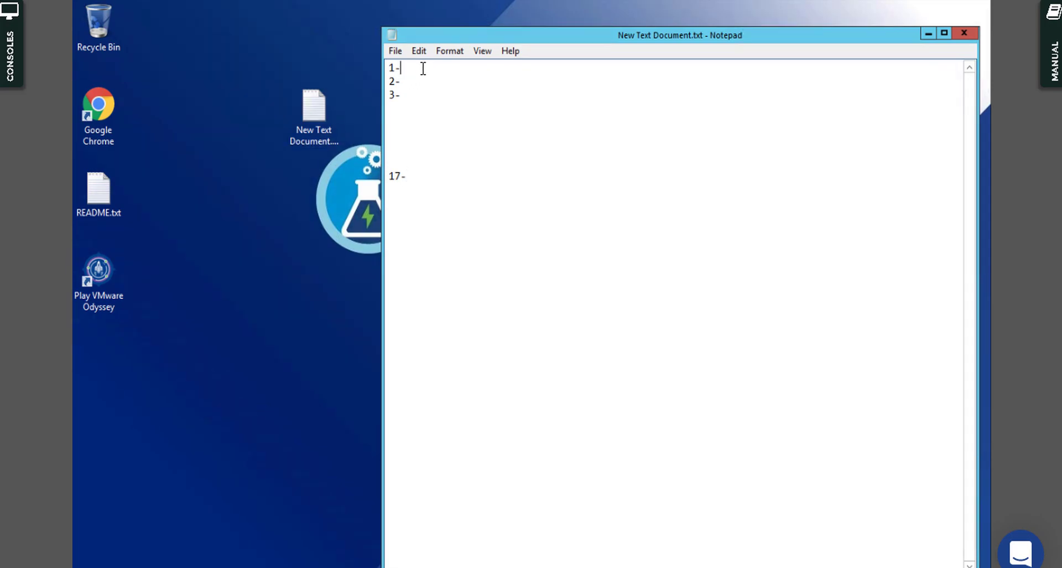
Mark items 1 and 2 'done' and item 3 as 'part 1 is done, part 2 is do...' (downloading)
{"action": "type", "text": "done"}
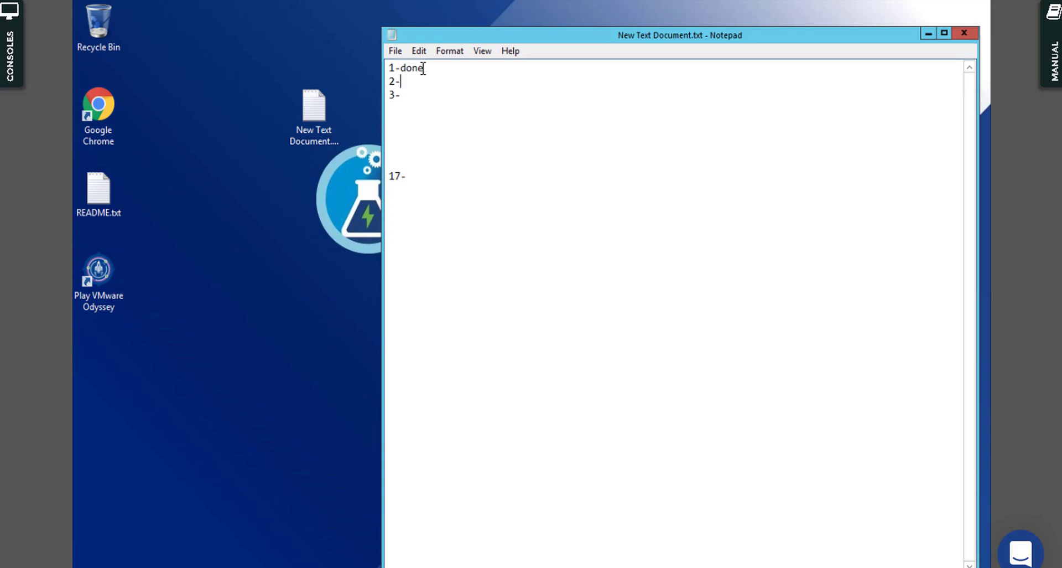
{"action": "type", "text": "done"}
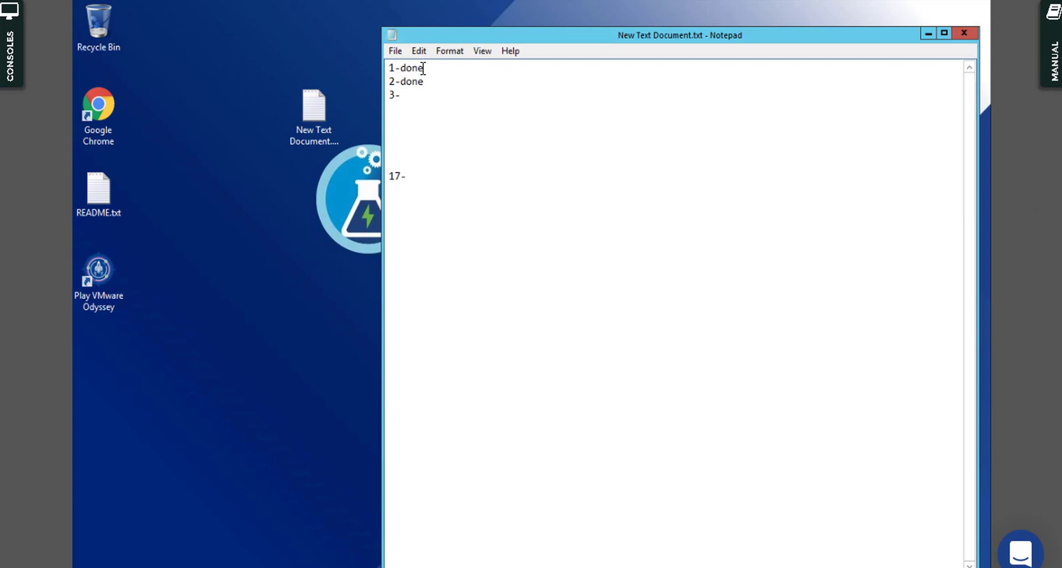
{"action": "type", "text": "part 1"}
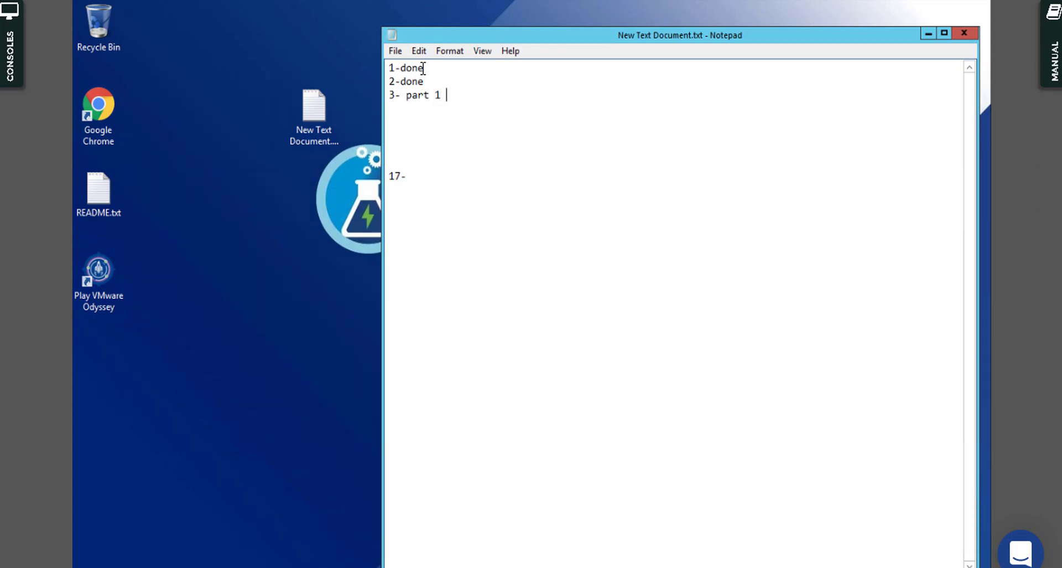
{"action": "type", "text": "is done,"}
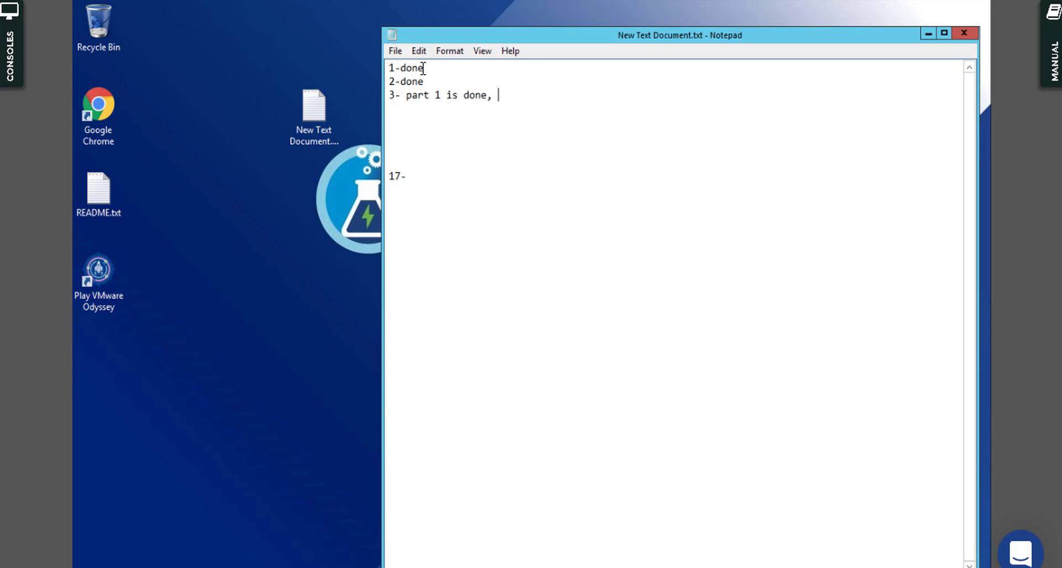
{"action": "type", "text": "part"}
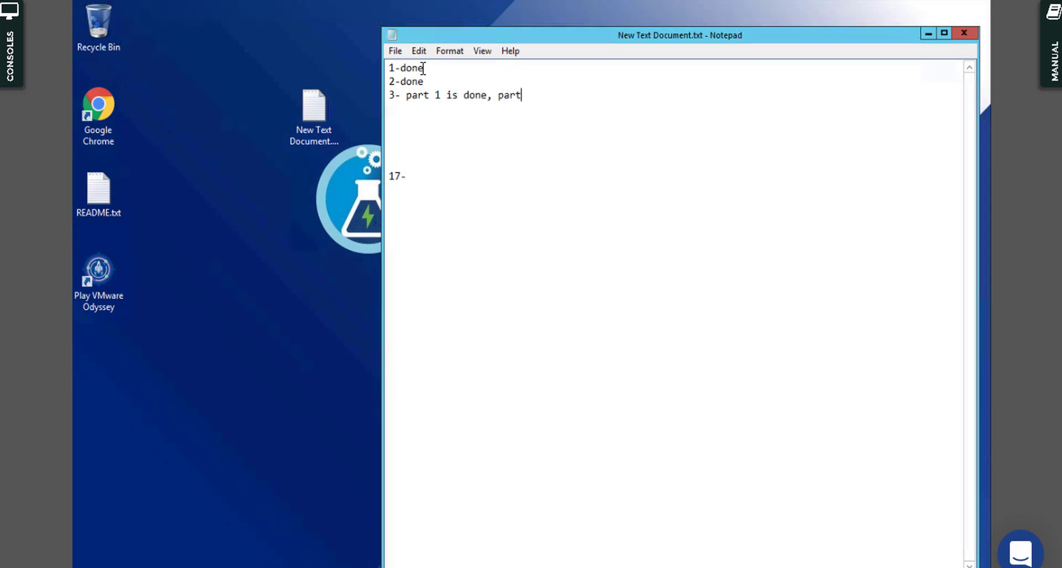
{"action": "type", "text": "2 is downloadin"}
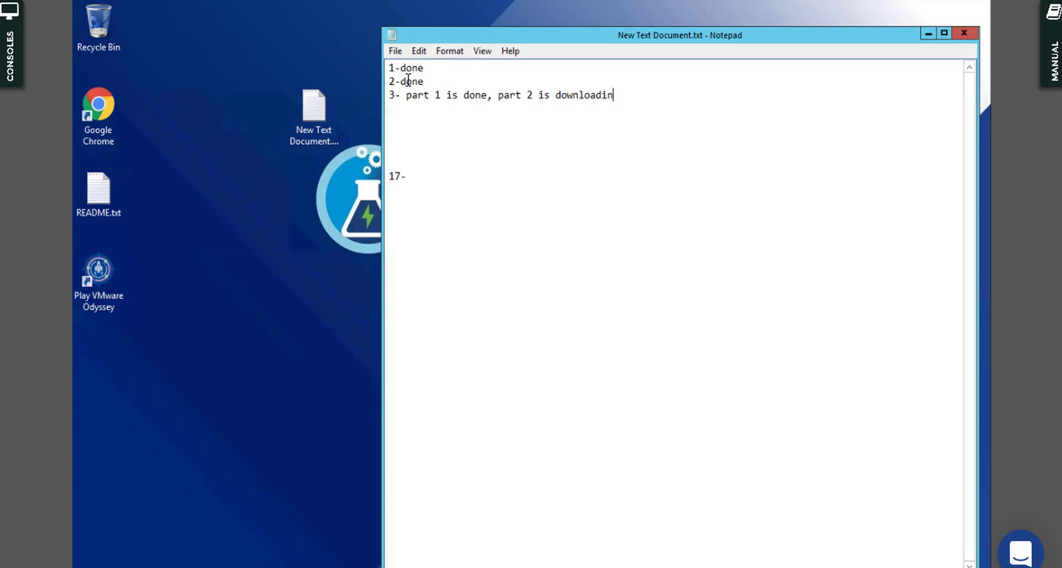
{"action": "mouse_move", "coordinate": [410, 156]}
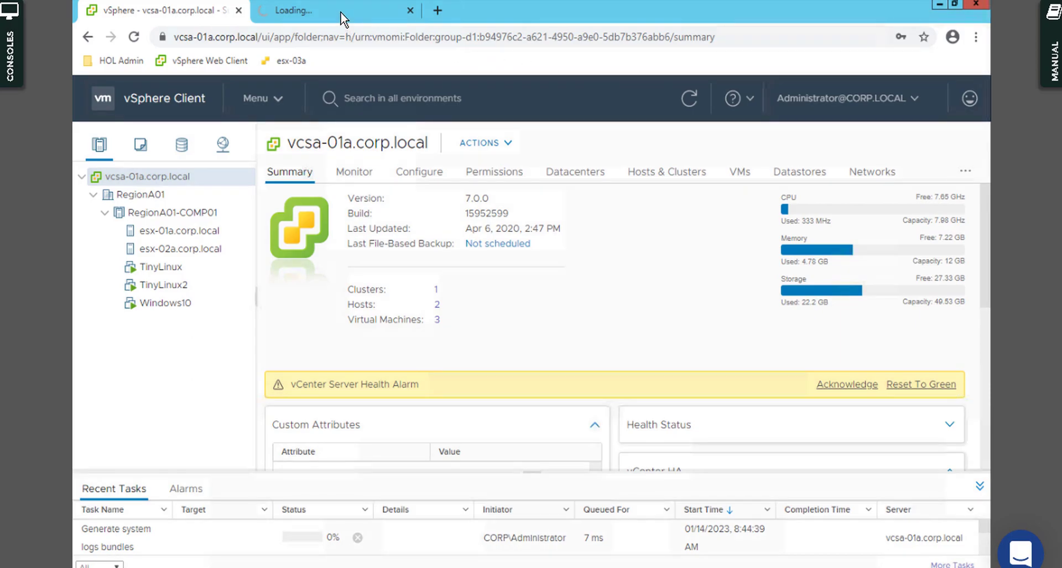
{"action": "mouse_move", "coordinate": [332, 10]}
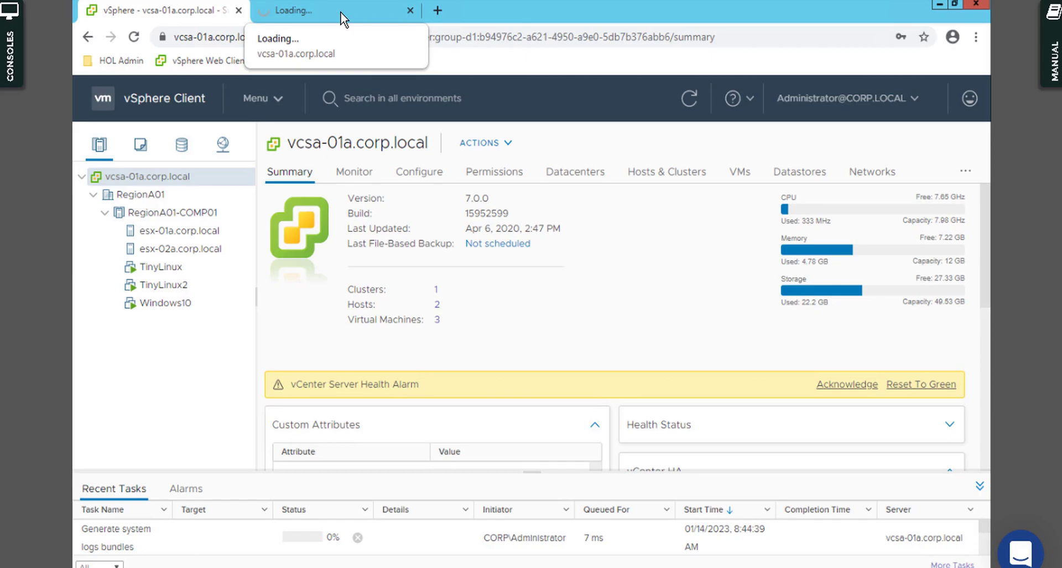
{"action": "mouse_move", "coordinate": [333, 21]}
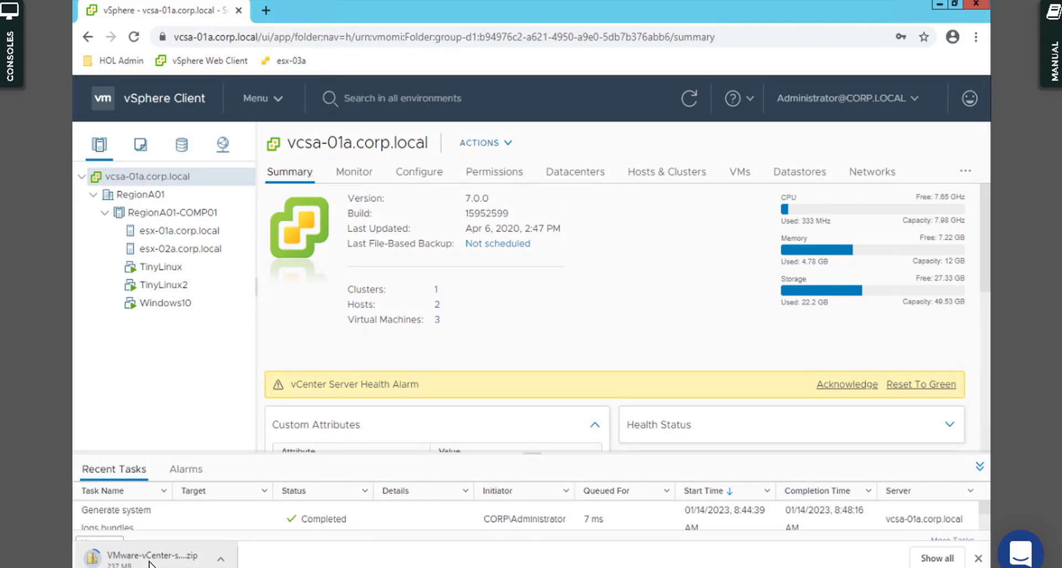
{"action": "mouse_move", "coordinate": [551, 319]}
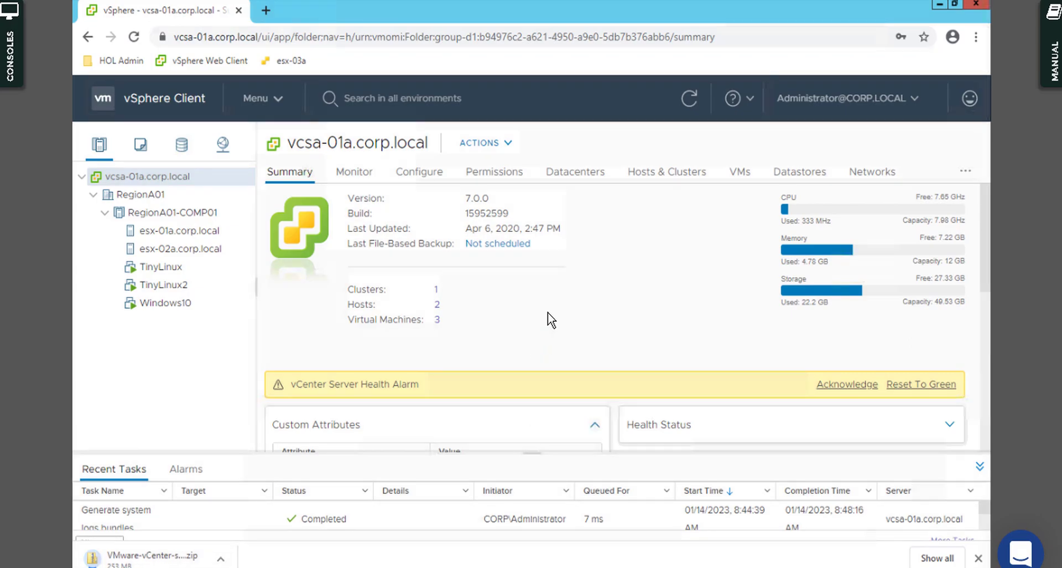